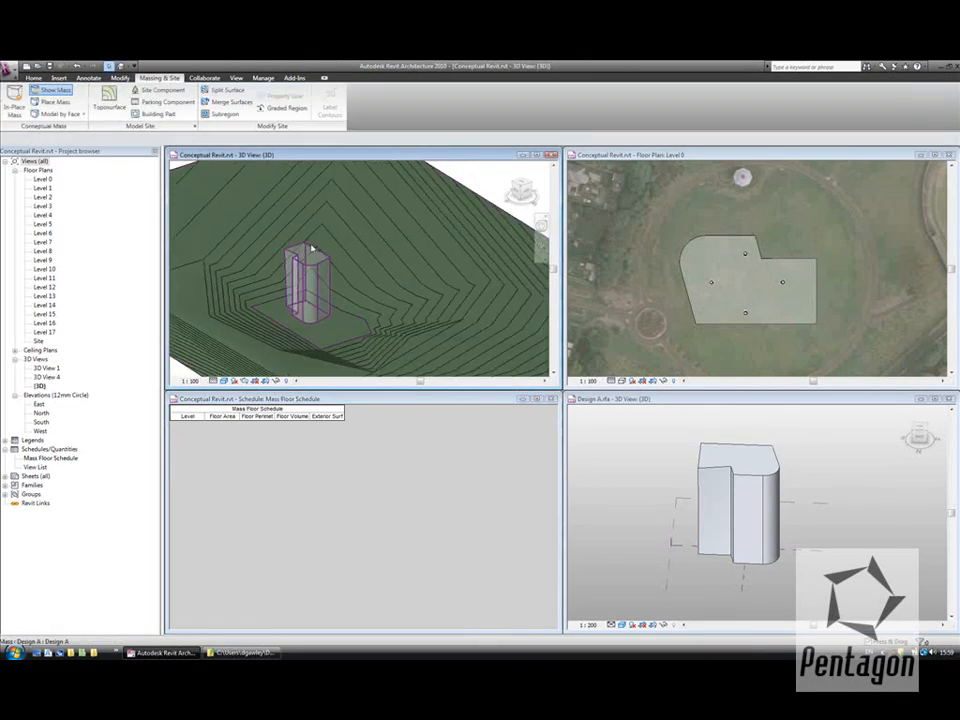
# Add mass floors to the selected tower mass on every level from Level 0 to Level 17.
pyautogui.click(310, 280)
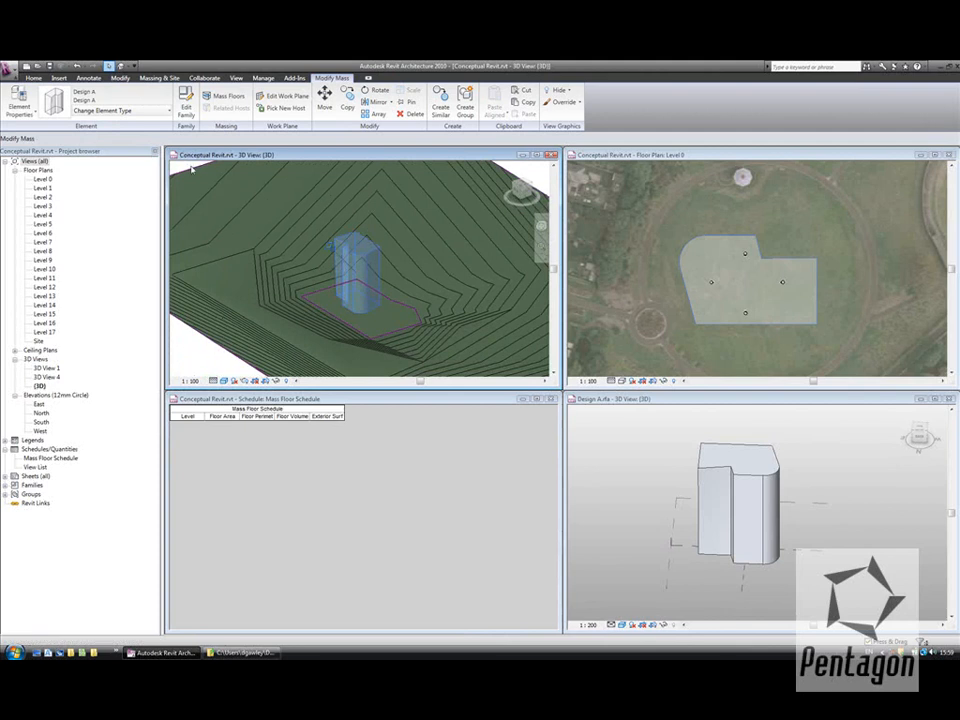
pyautogui.click(228, 96)
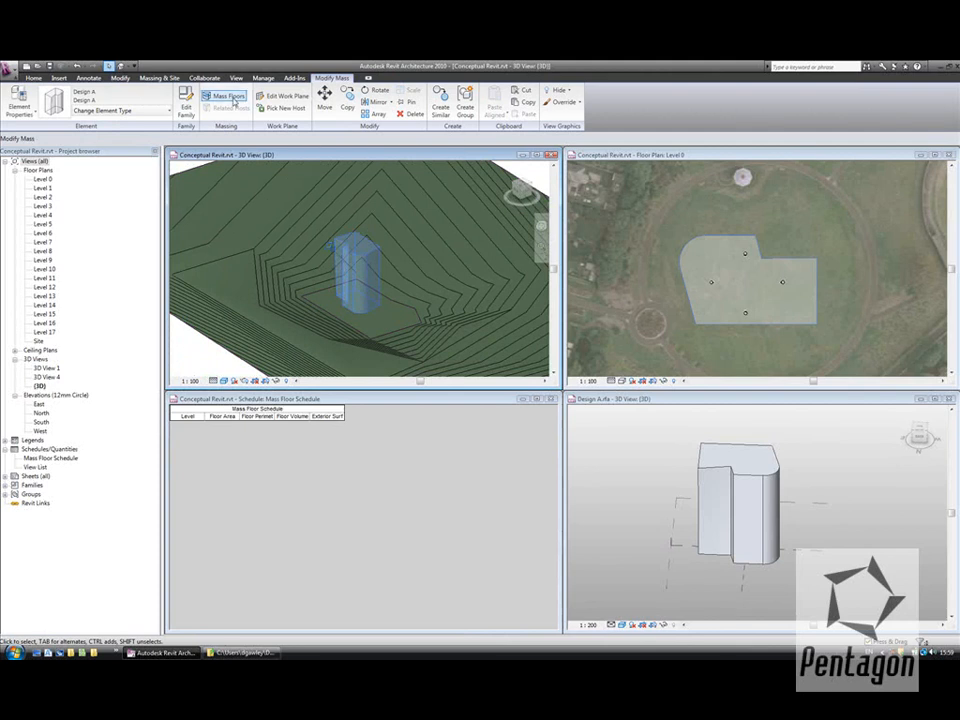
pyautogui.click(227, 96)
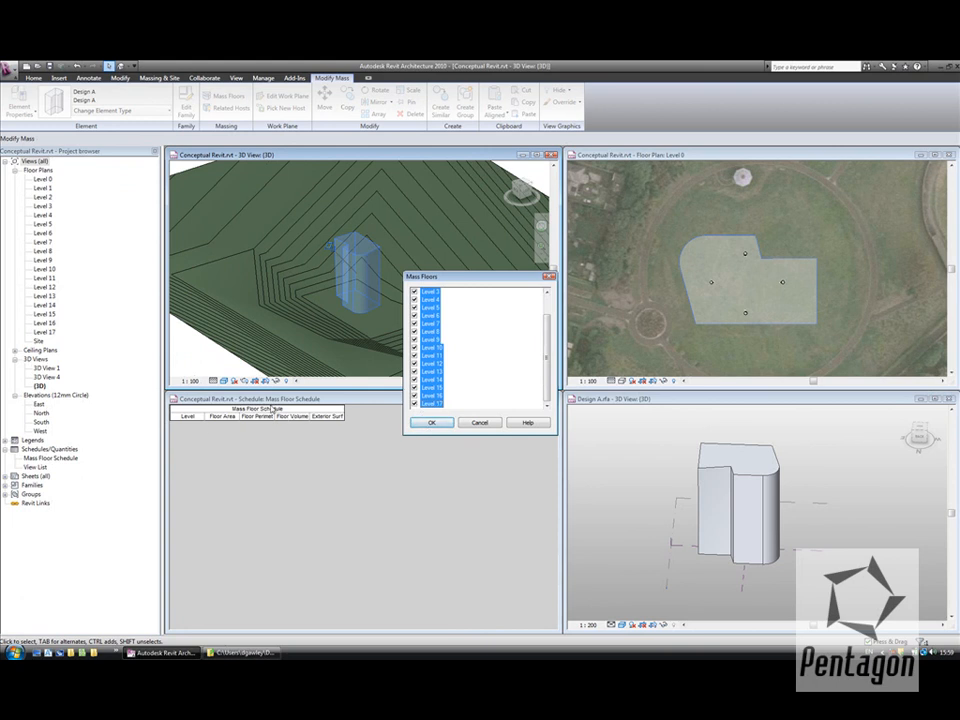
pyautogui.click(432, 421)
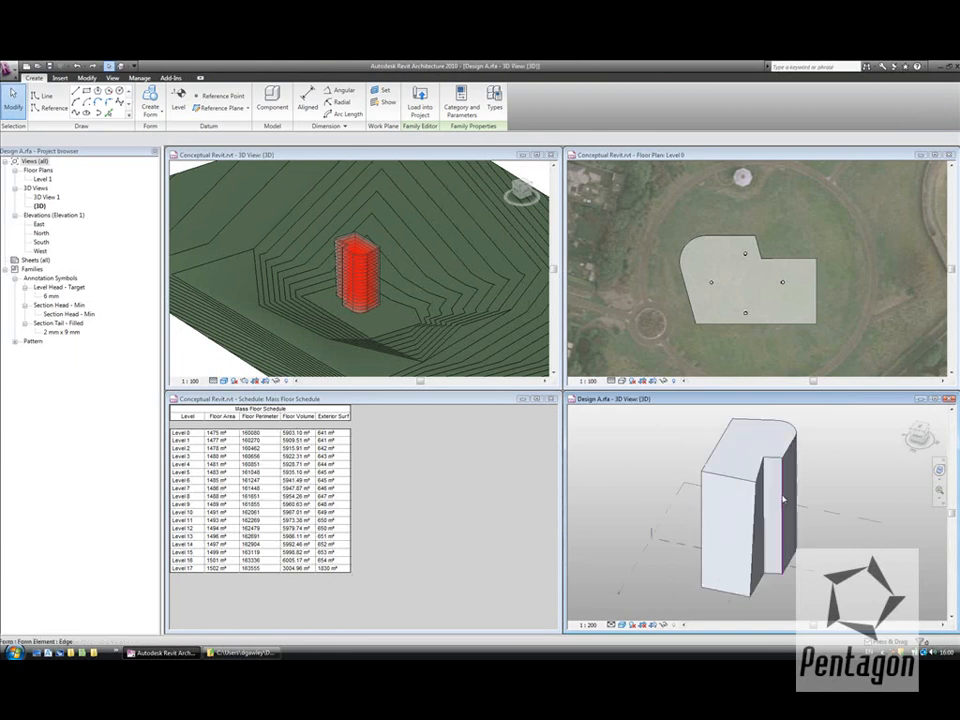
# Drag a vertical edge of the Design A form outward to change the tower footprint.
pyautogui.click(780, 500)
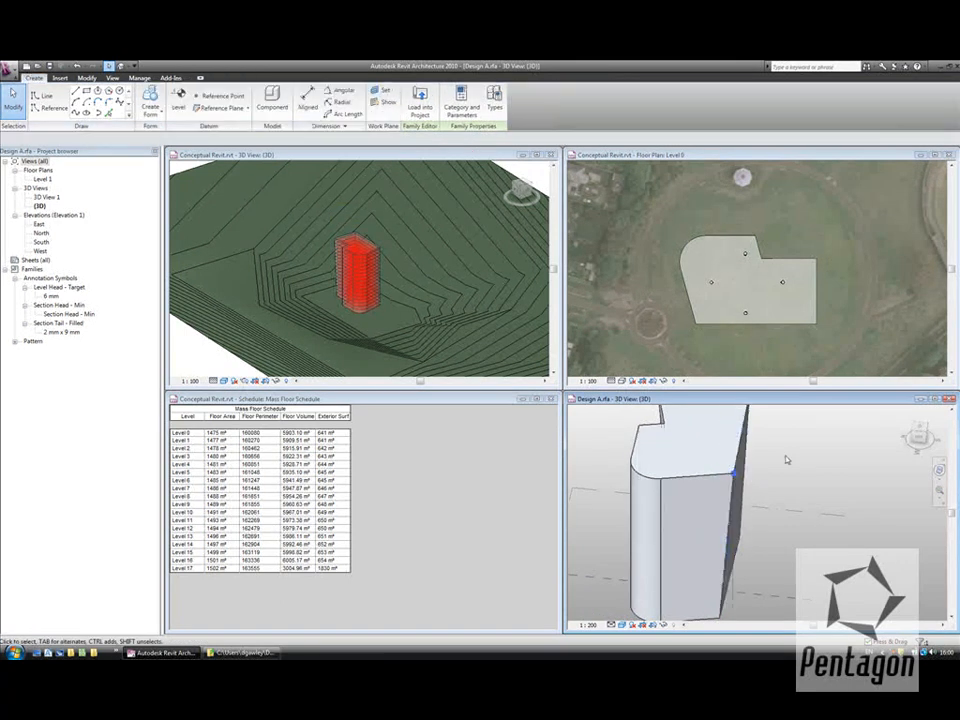
pyautogui.moveTo(785, 460); pyautogui.dragTo(830, 540)
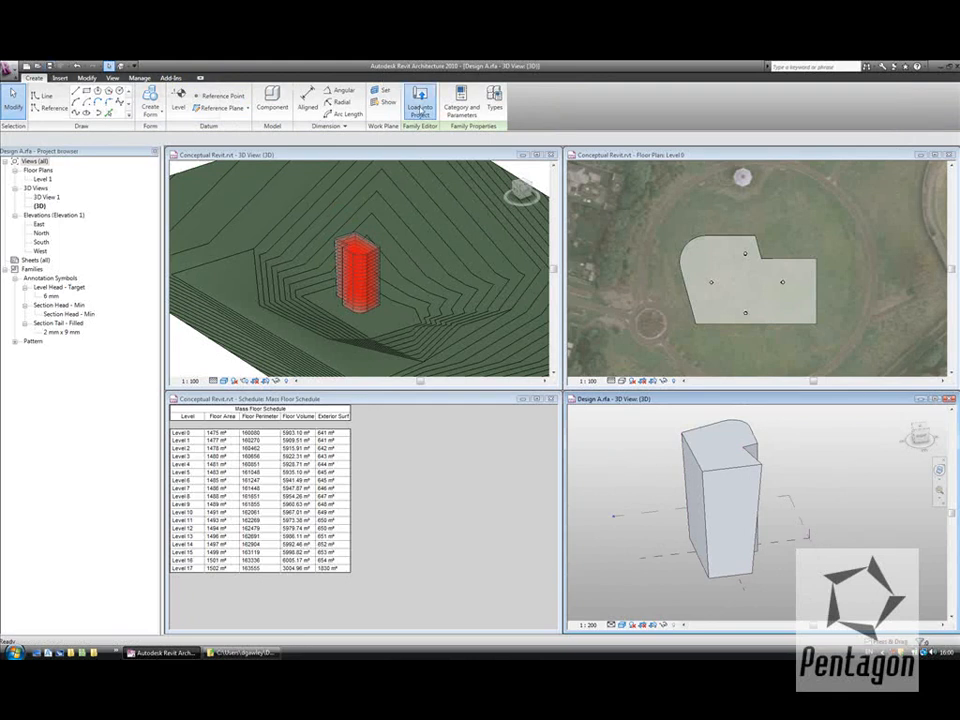
# Load Design A into the project, overwriting the existing version.
pyautogui.click(419, 100)
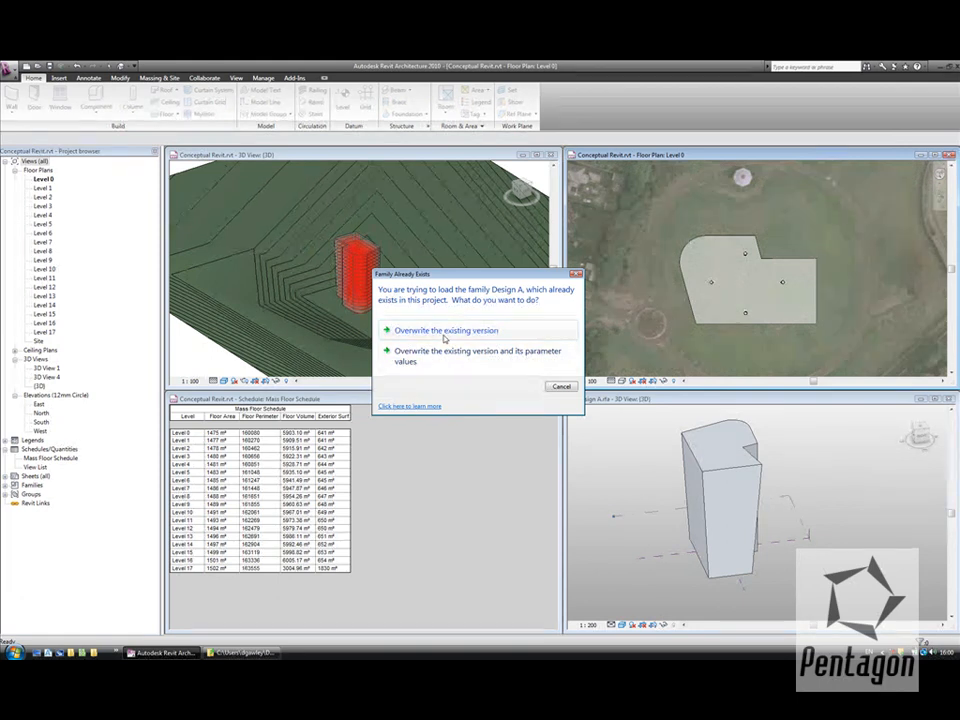
pyautogui.click(446, 330)
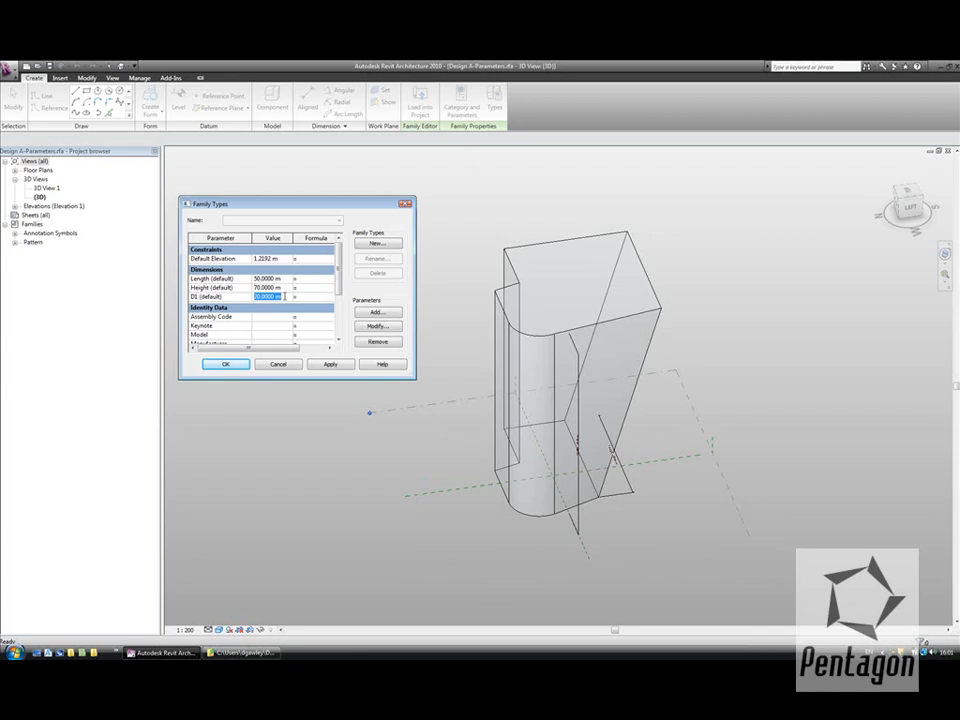
# Set D1 to 19 m in Family Types and load Design A-Parameters into the project.
pyautogui.write('190')
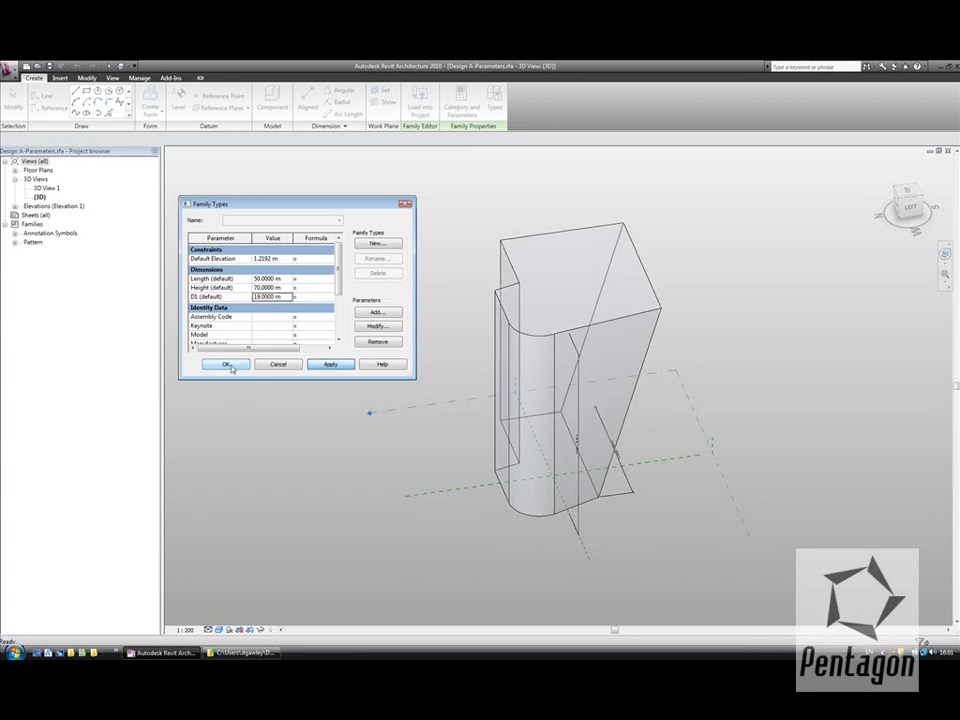
pyautogui.click(226, 363)
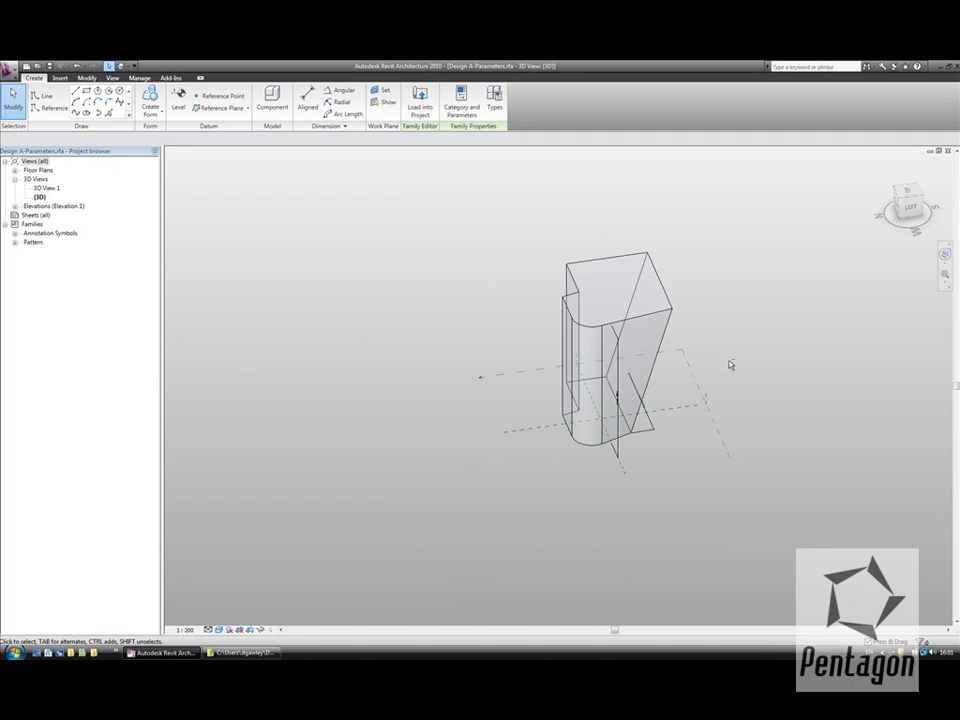
pyautogui.moveTo(730, 365); pyautogui.dragTo(840, 348)
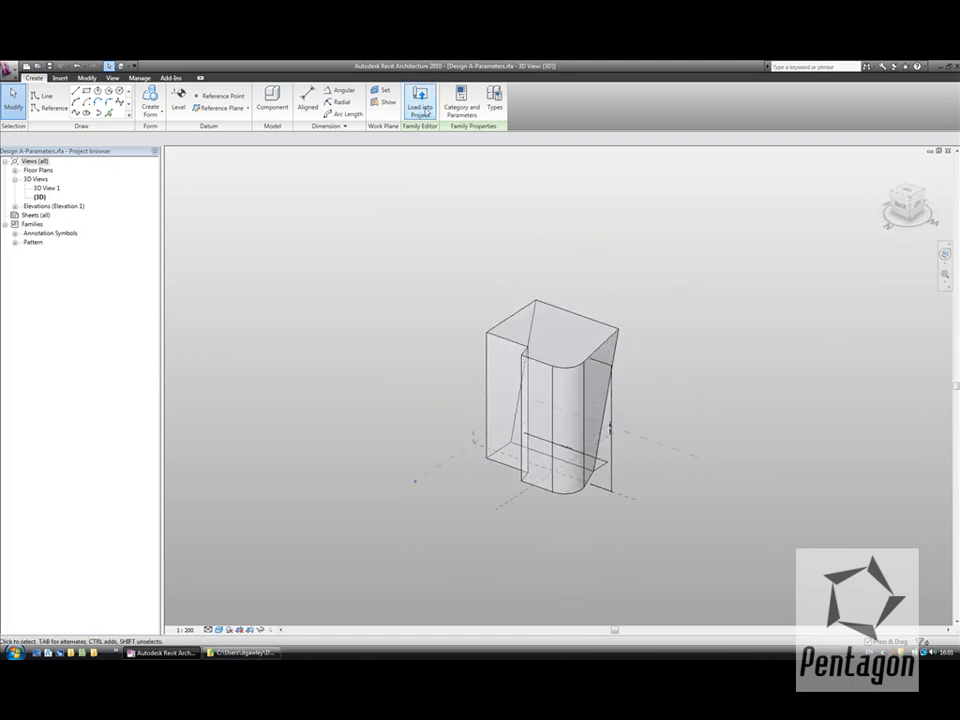
pyautogui.click(420, 100)
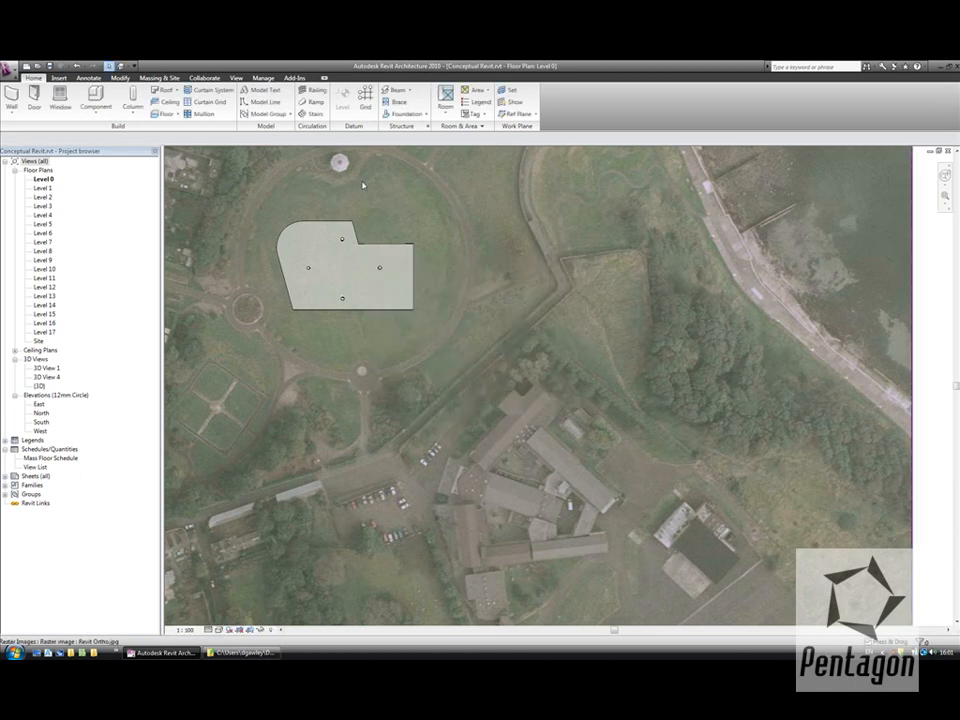
# Tile all open views and change the site tower mass type to Design A-Parameters.
pyautogui.click(236, 78)
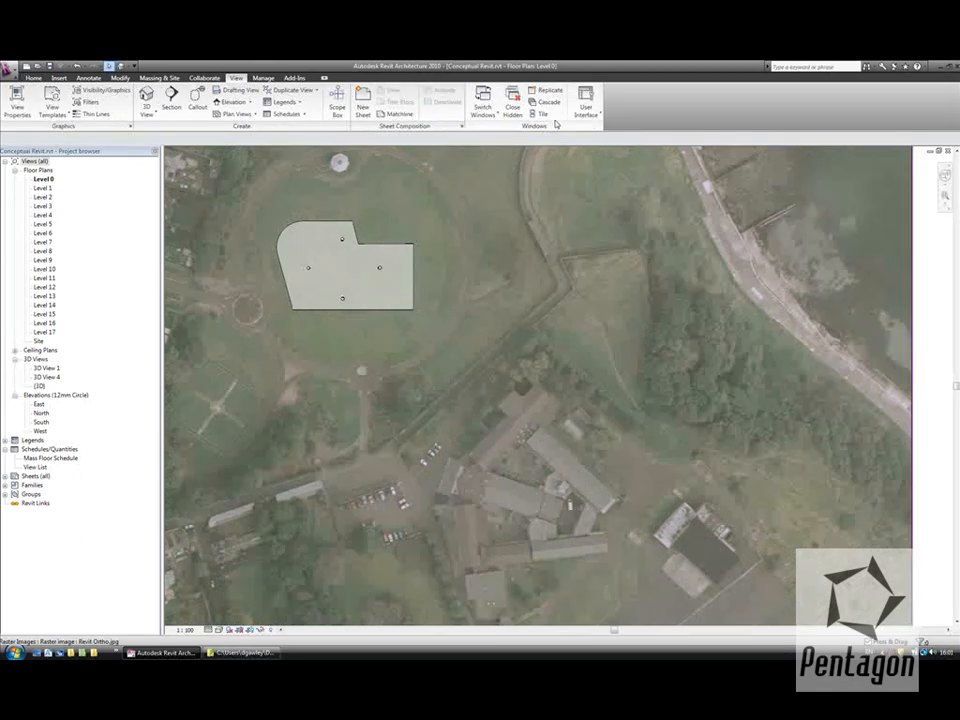
pyautogui.click(541, 110)
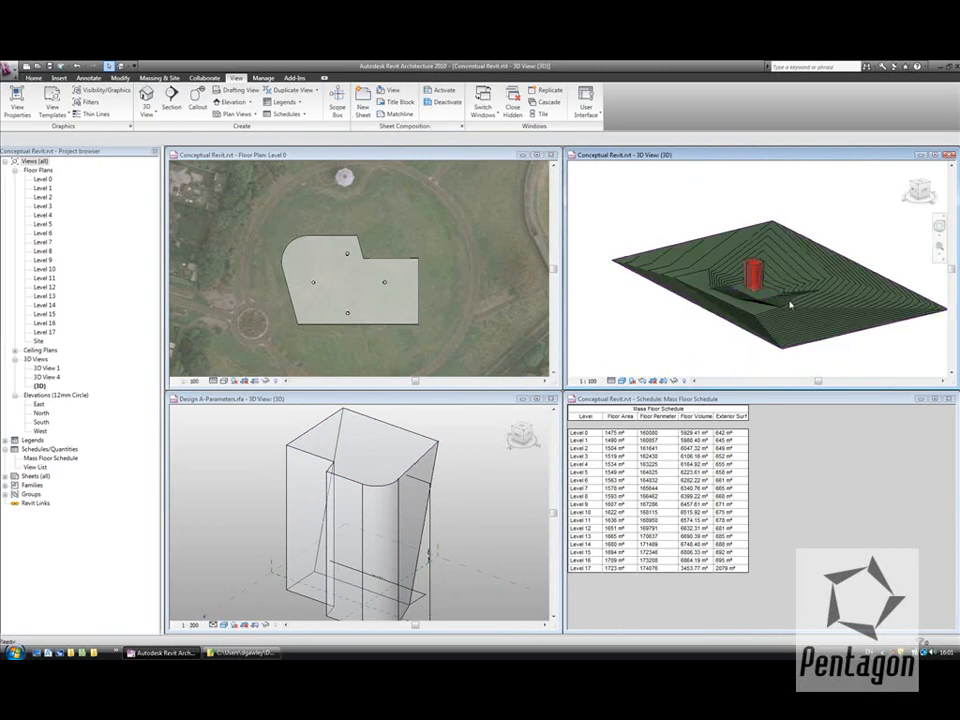
pyautogui.click(748, 275)
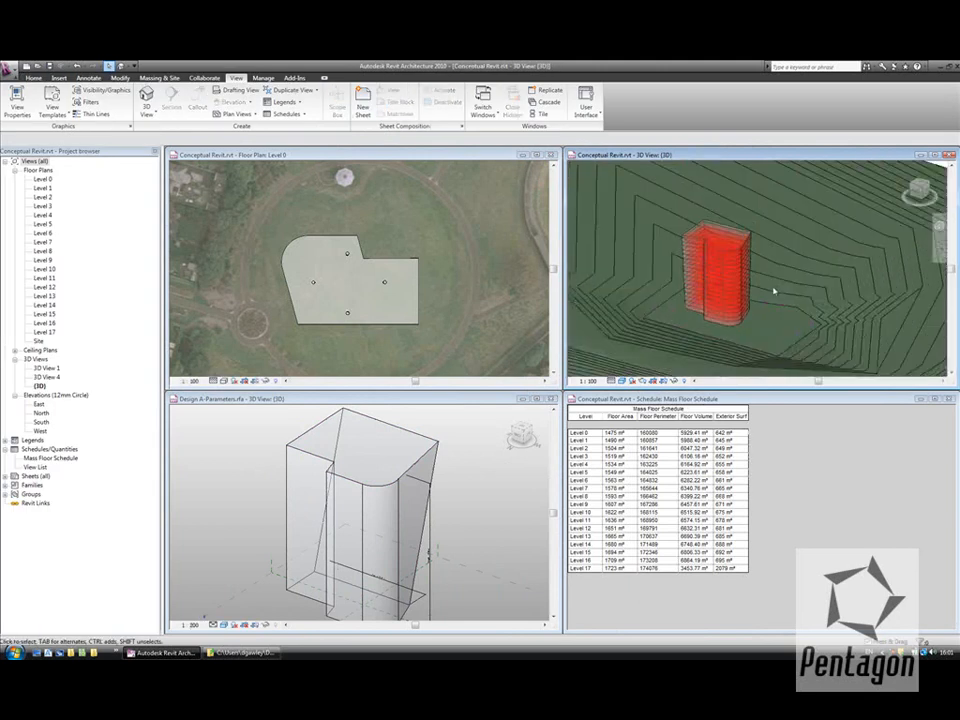
pyautogui.click(715, 270)
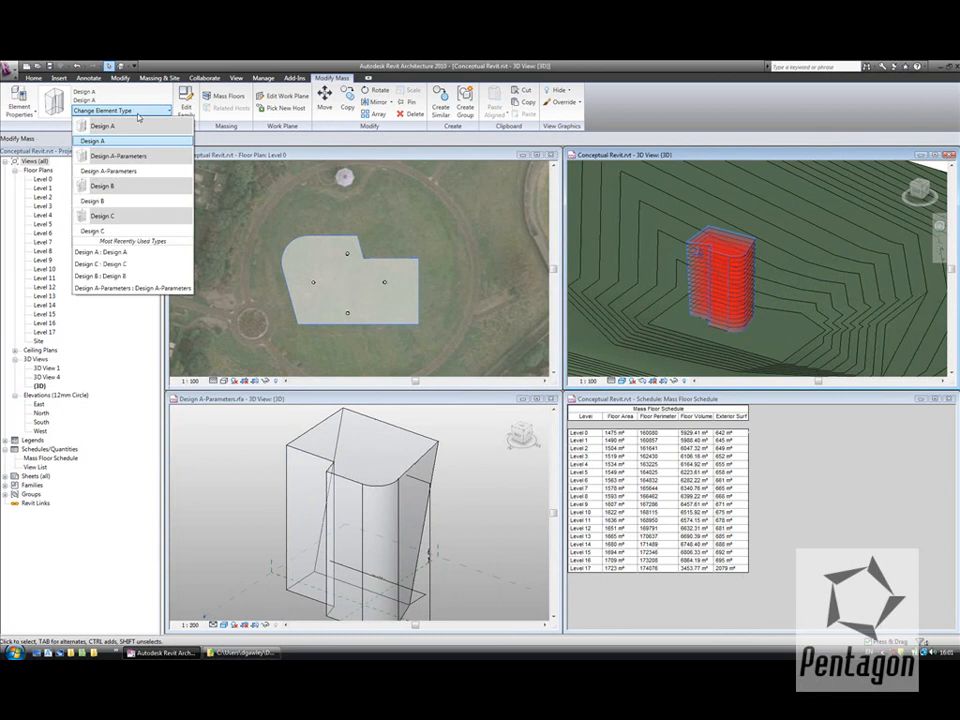
pyautogui.moveTo(108, 170)
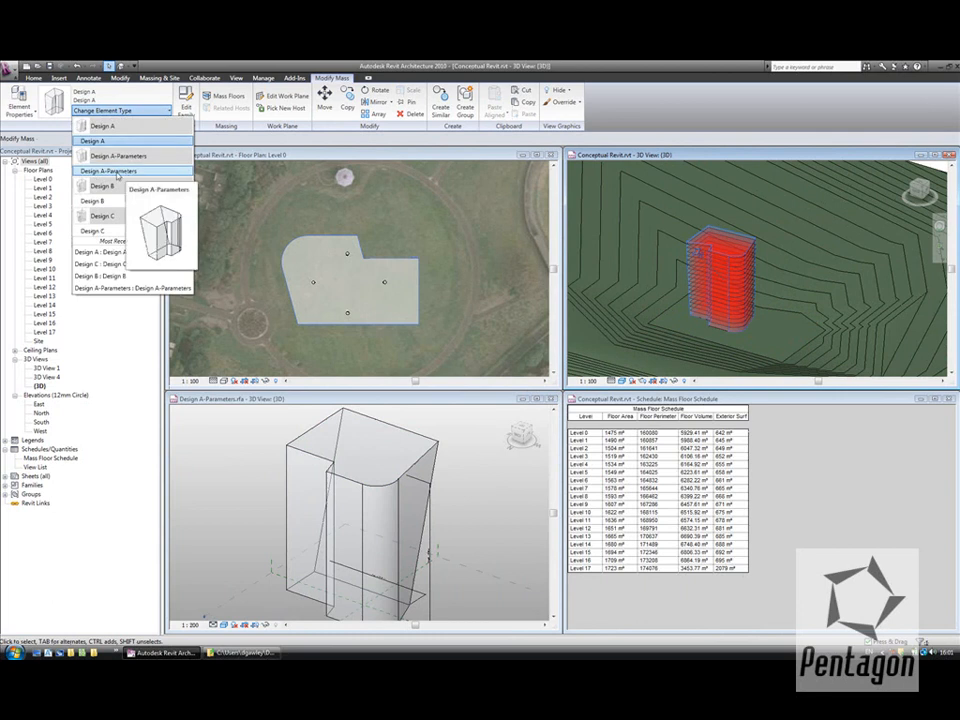
pyautogui.click(108, 170)
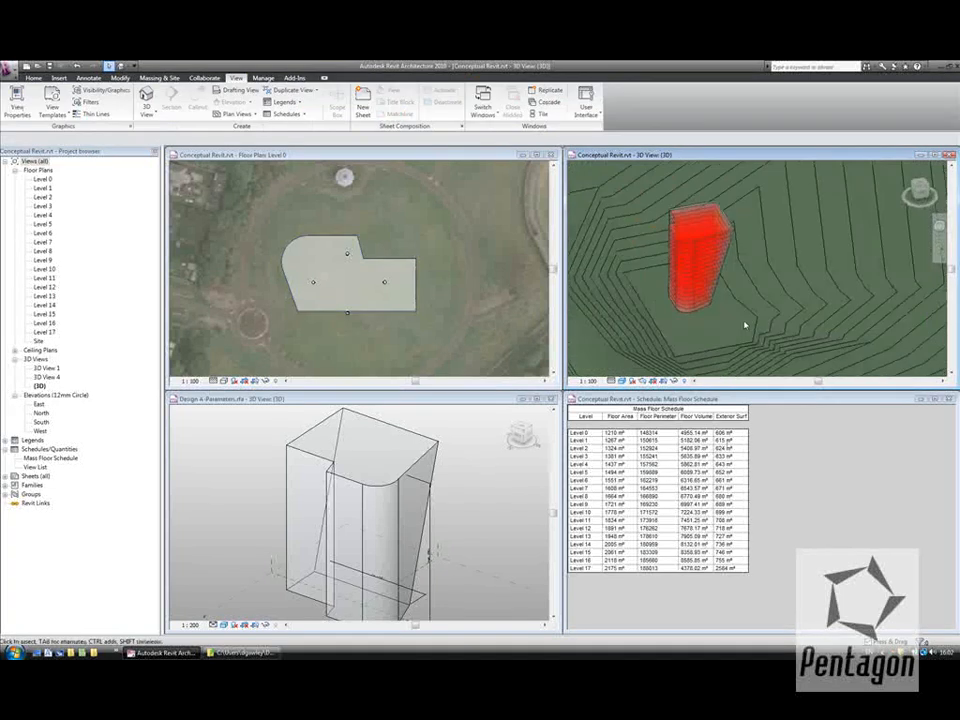
pyautogui.click(700, 280)
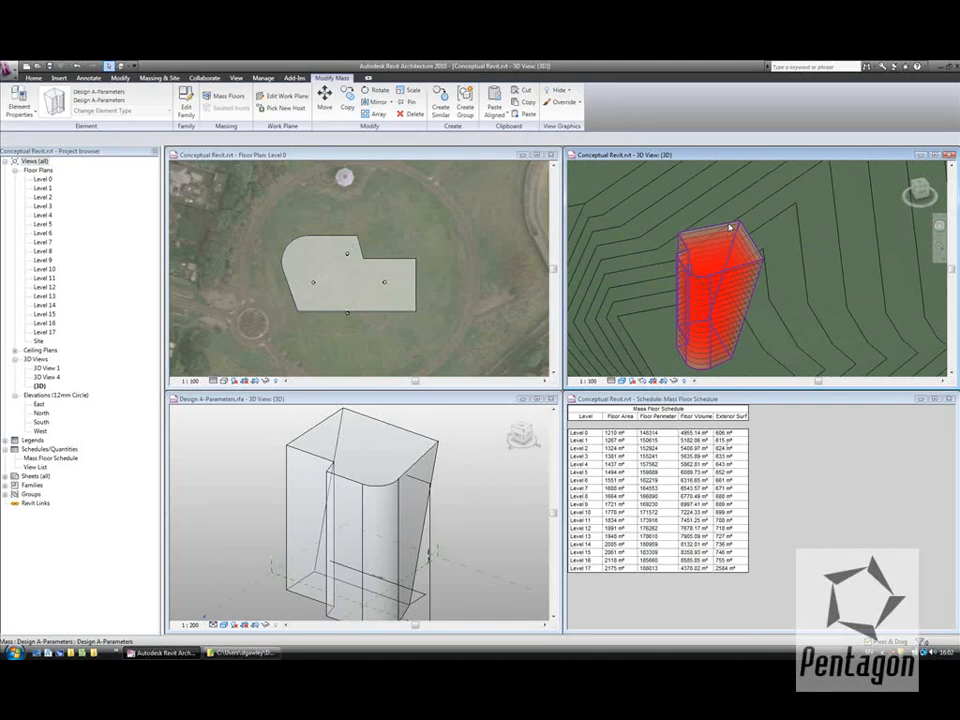
pyautogui.click(236, 78)
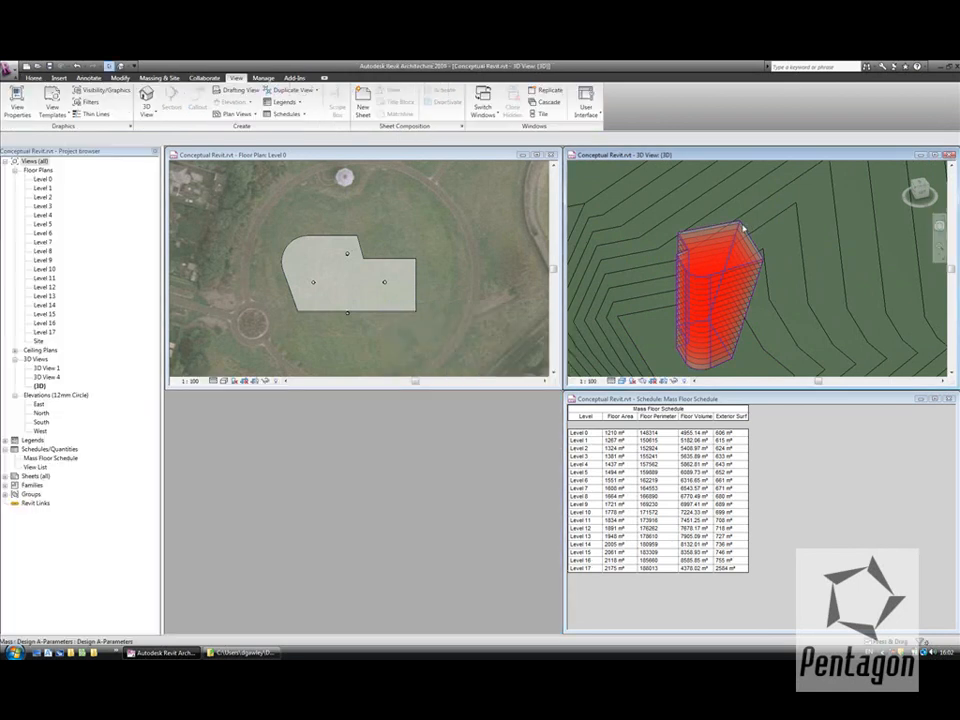
# Give the tower mass Length 50000, Height 71000 and D1 22000 in Element Properties.
pyautogui.click(715, 290)
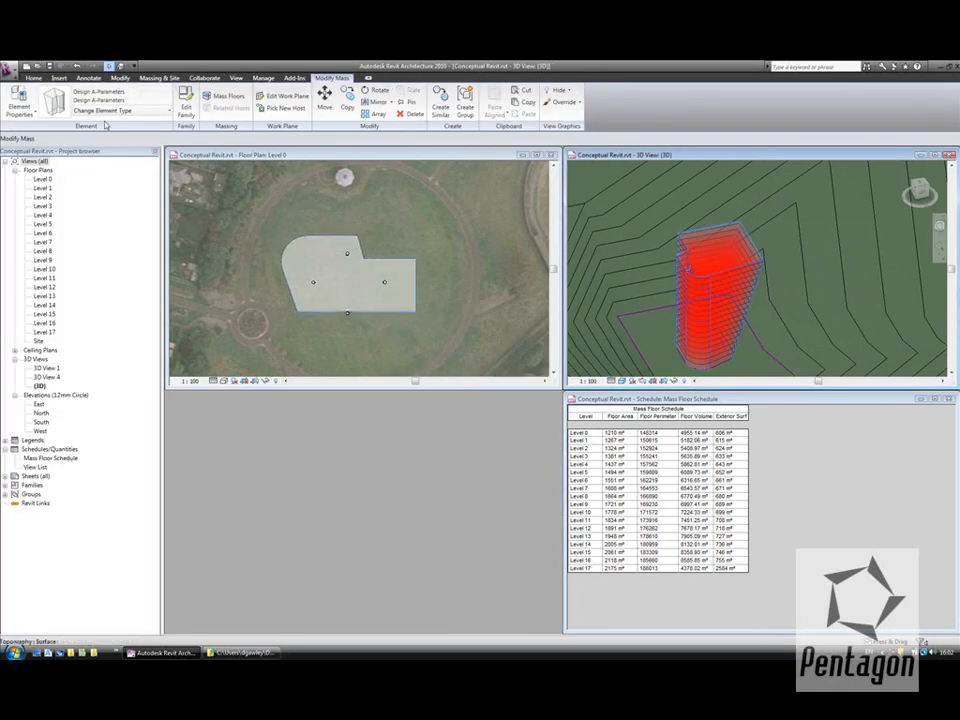
pyautogui.click(20, 100)
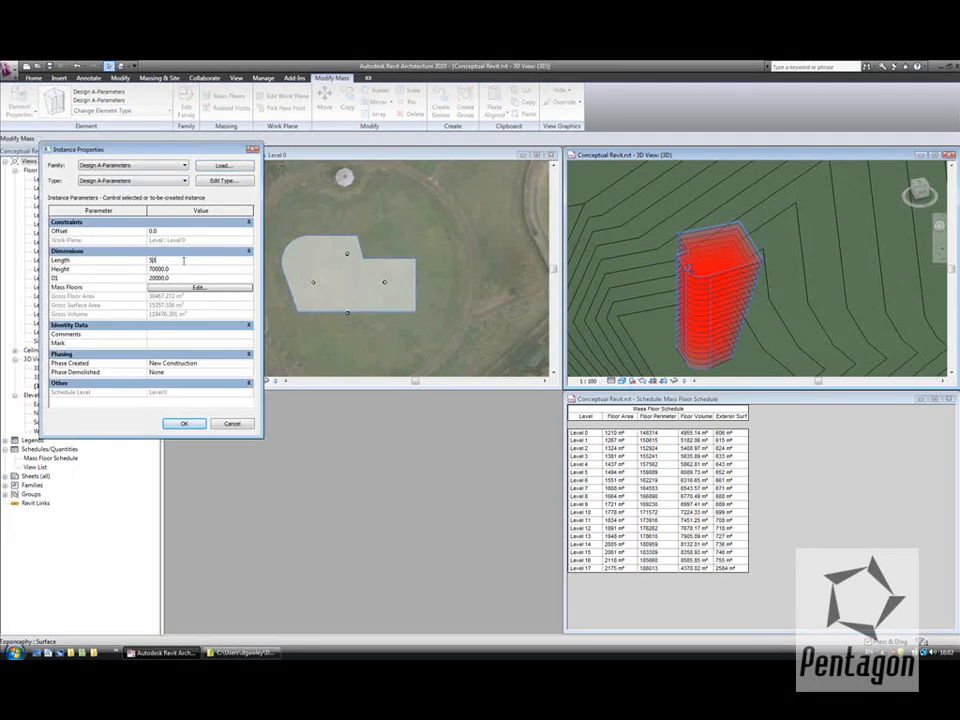
pyautogui.write('50000.0')
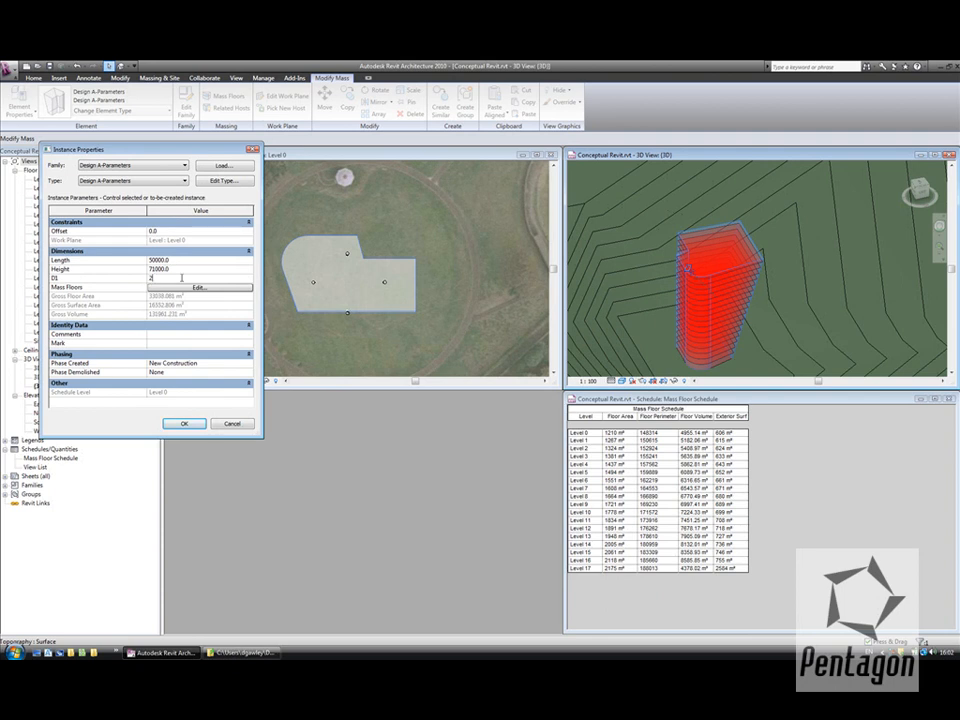
pyautogui.write('22000')
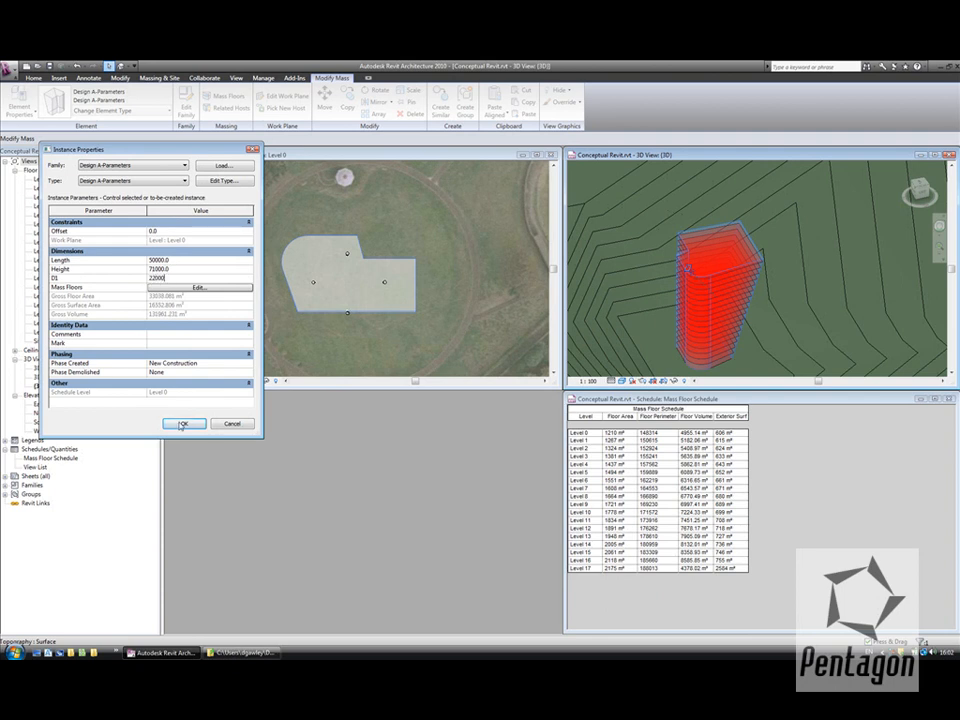
pyautogui.click(184, 423)
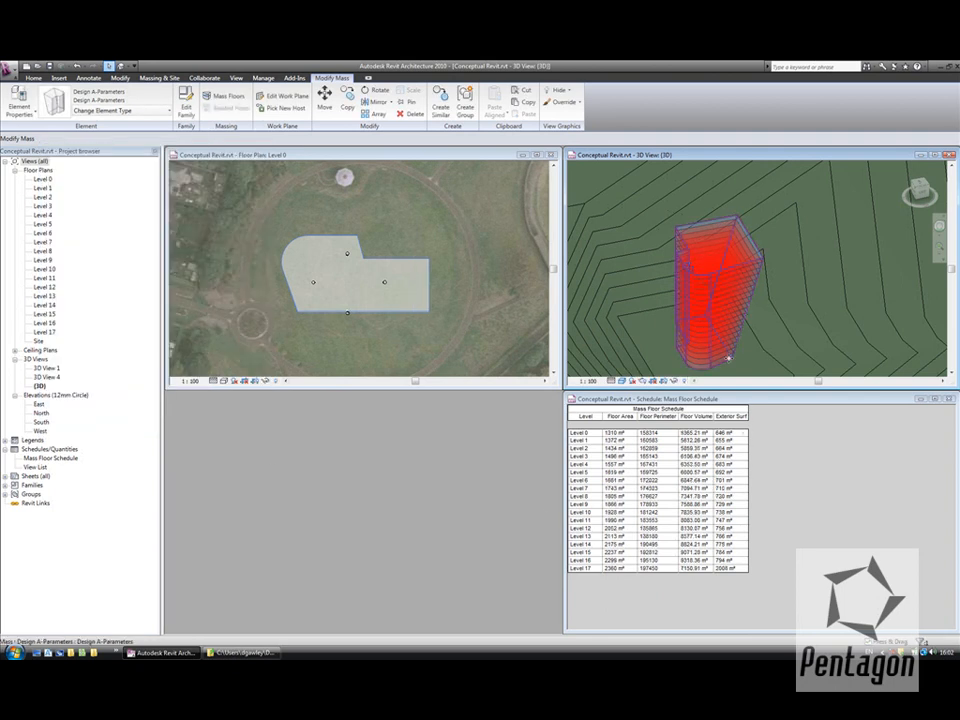
pyautogui.click(236, 78)
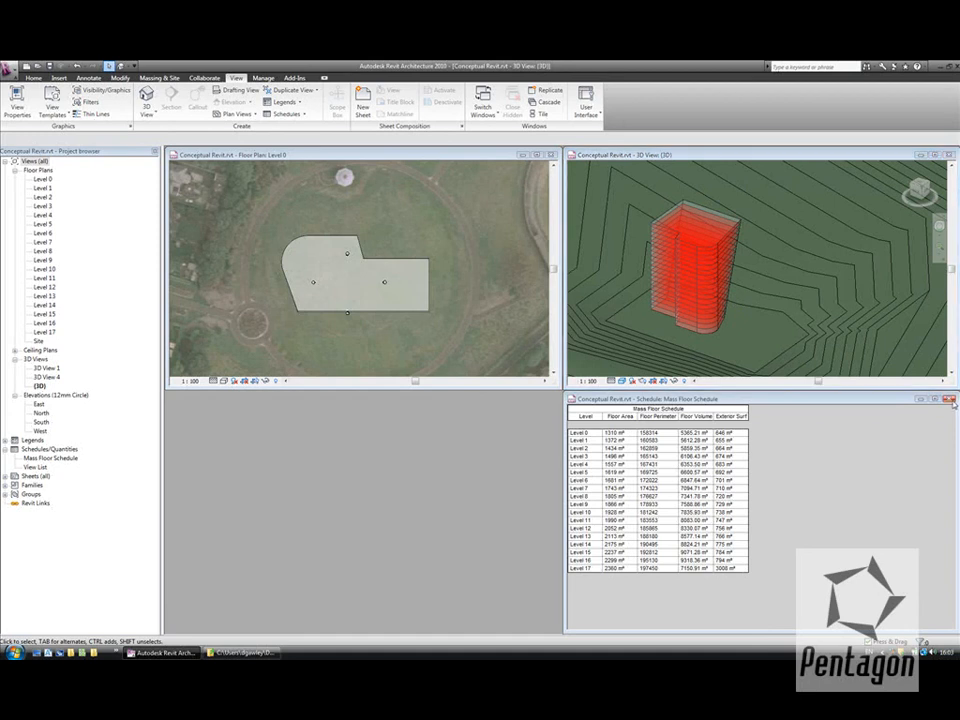
# Close the Mass Floor Schedule window and select the tower mass in the 3D view.
pyautogui.click(951, 399)
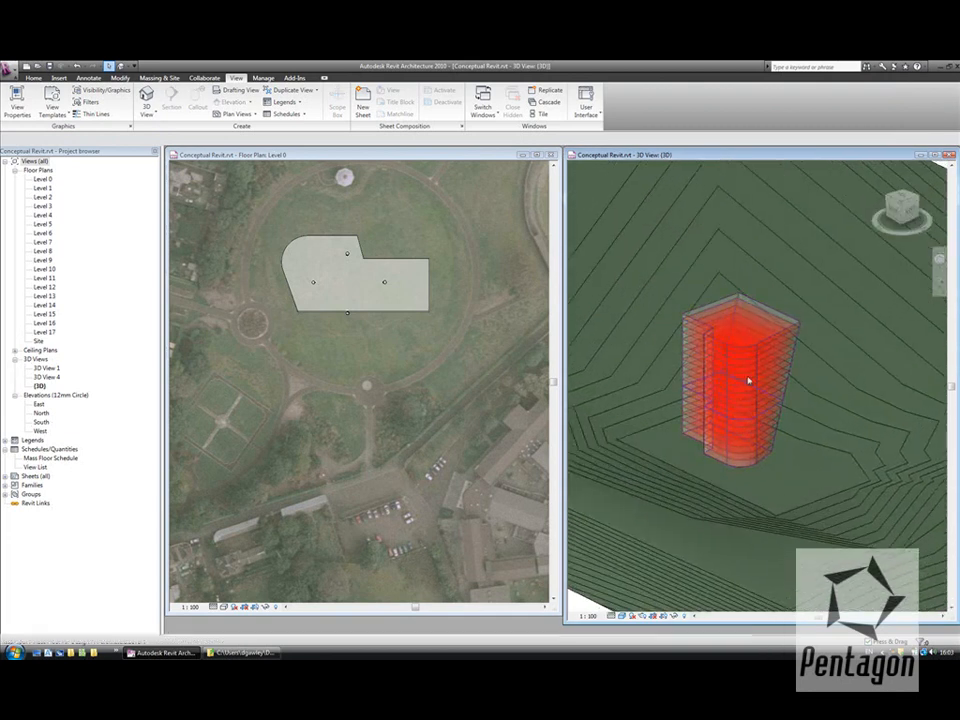
pyautogui.click(745, 380)
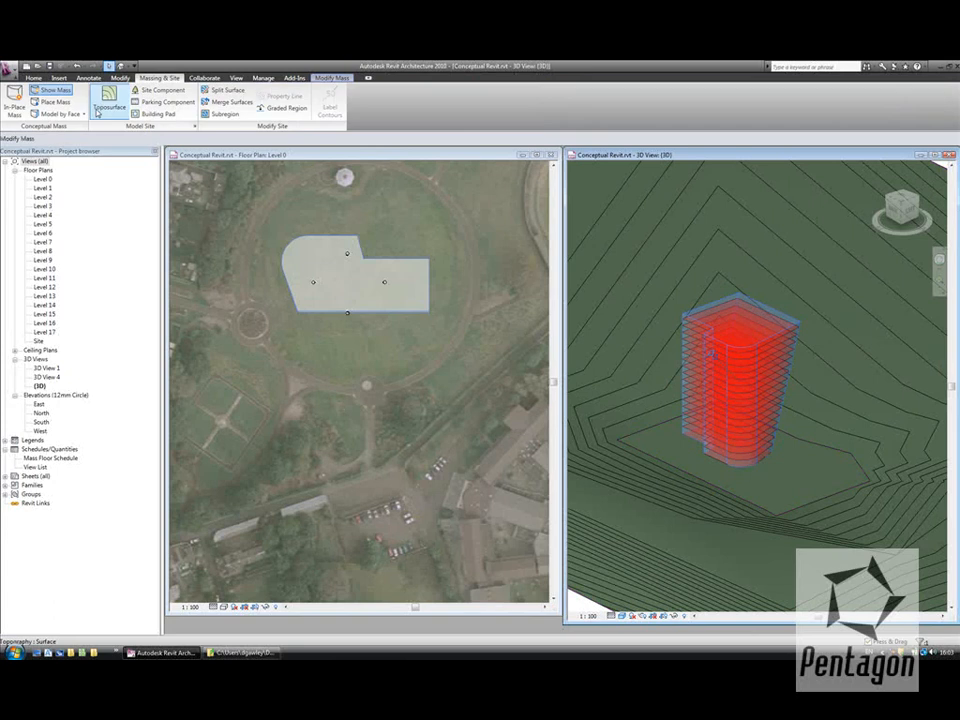
# Start Model by Face Floor and pick the tower's mass floors.
pyautogui.click(55, 113)
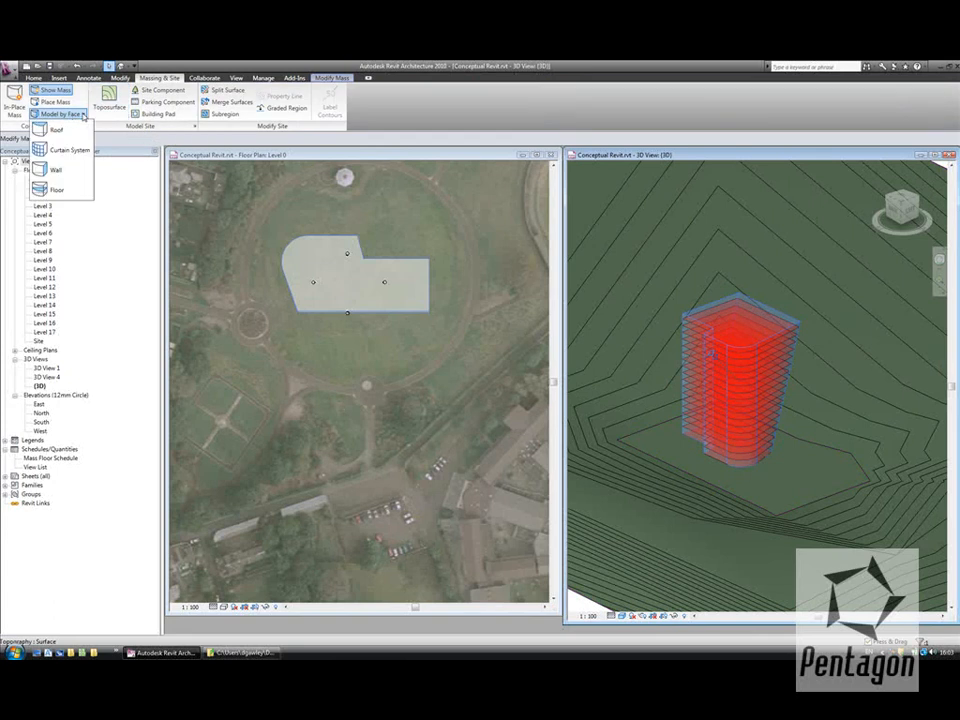
pyautogui.click(57, 190)
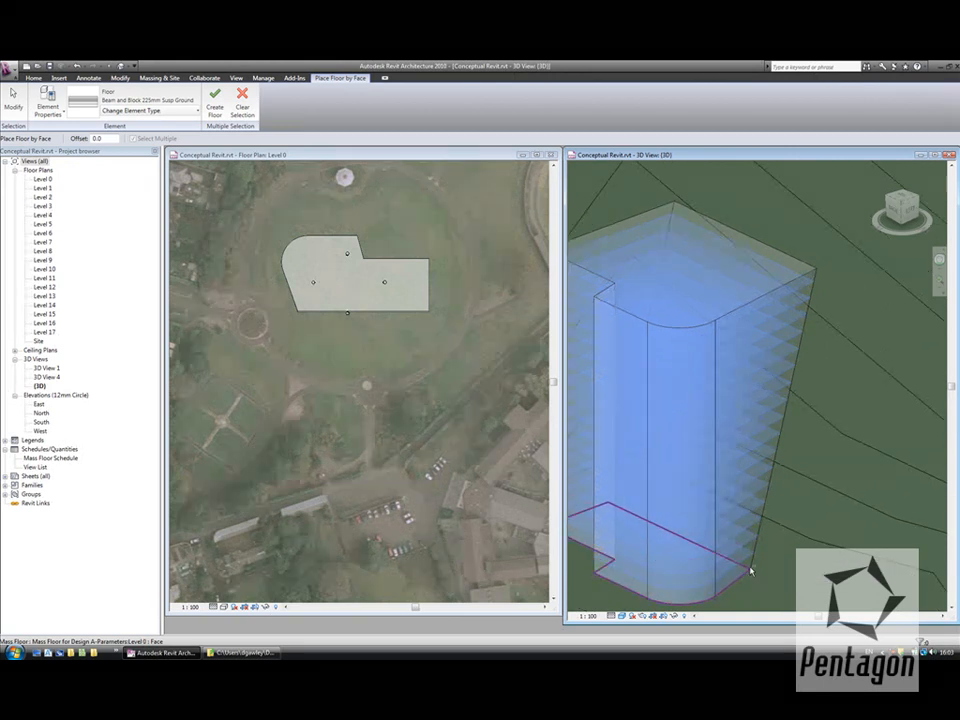
pyautogui.click(214, 100)
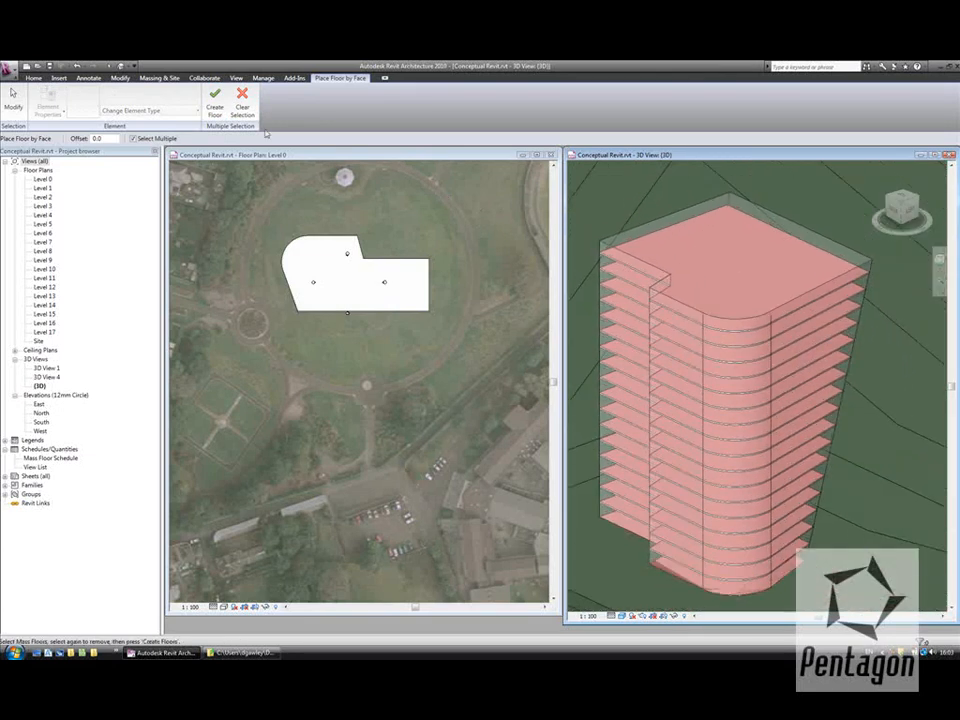
# Create floors from the picked mass floors and place a roof on the tower's top face.
pyautogui.click(159, 78)
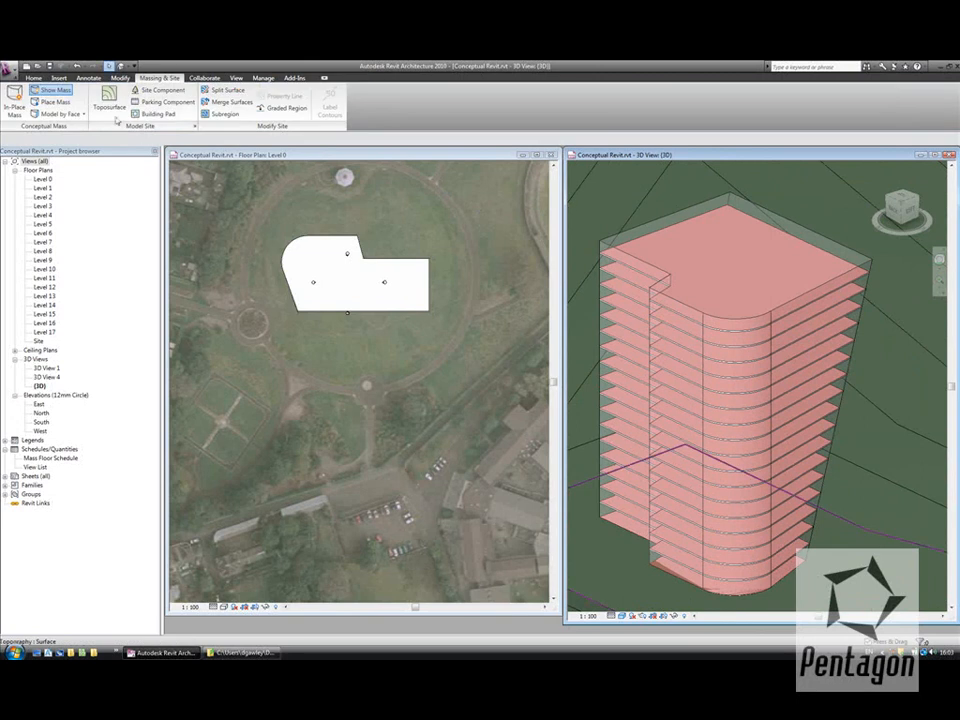
pyautogui.click(58, 113)
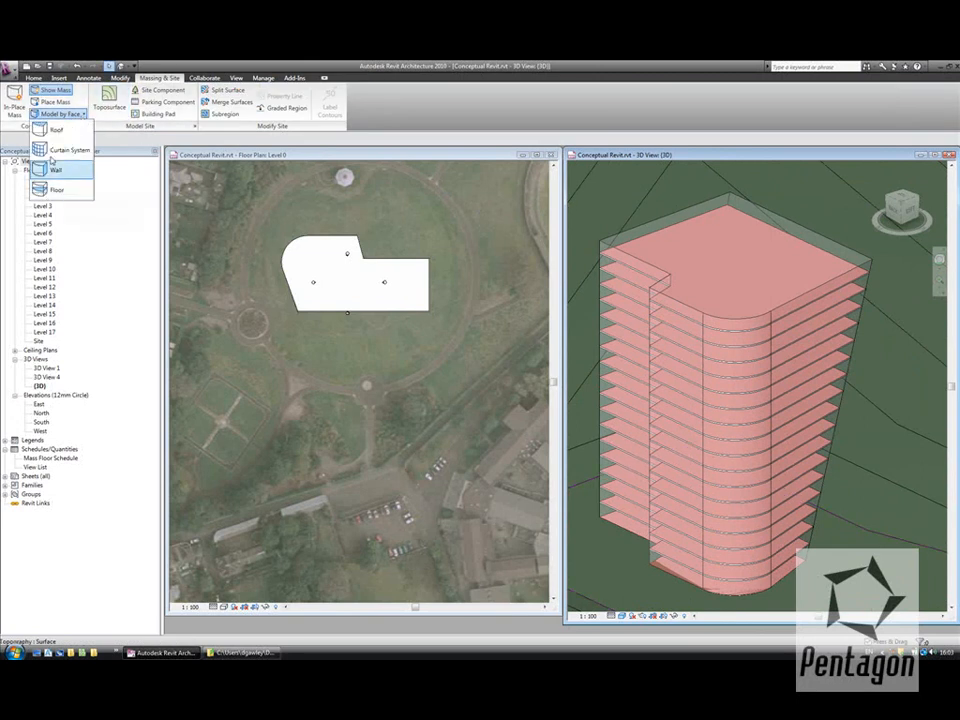
pyautogui.click(56, 130)
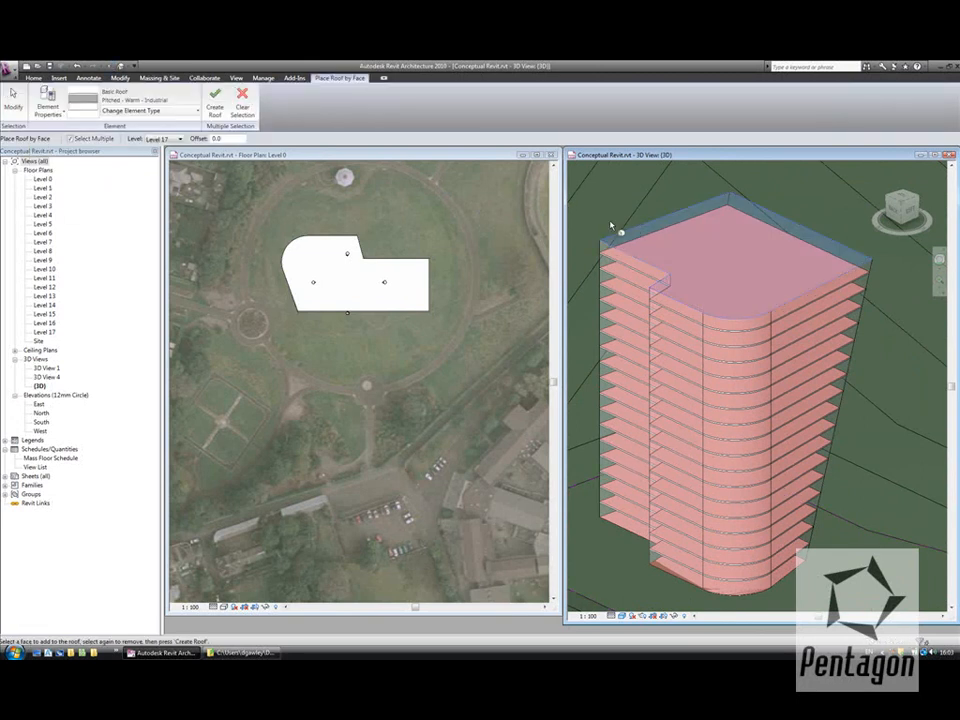
pyautogui.click(159, 77)
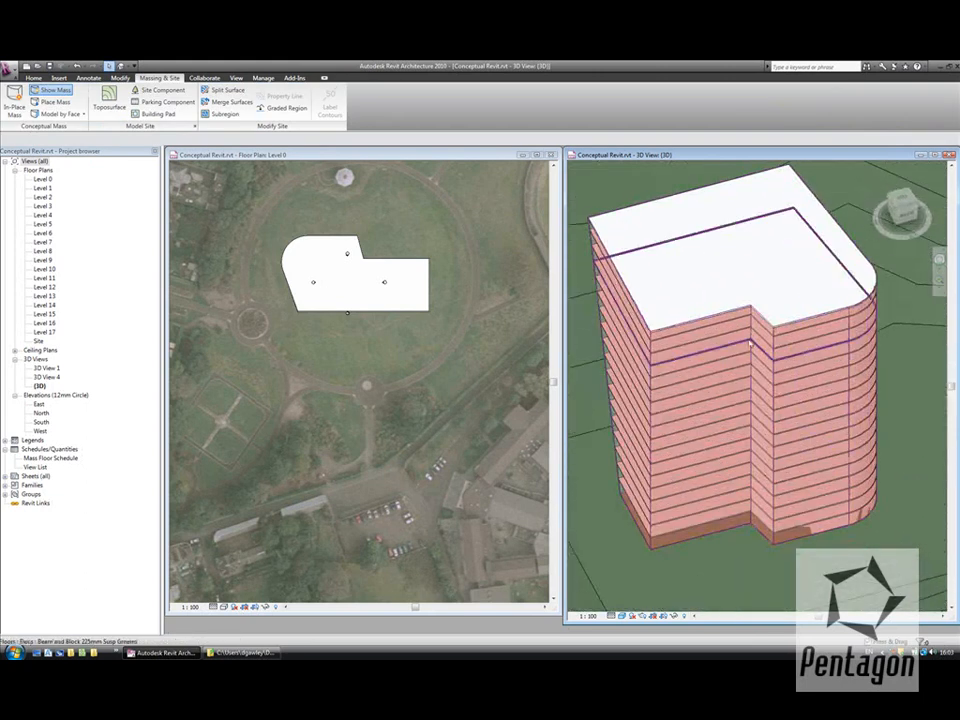
# Apply a curtain system to a tower face.
pyautogui.click(53, 113)
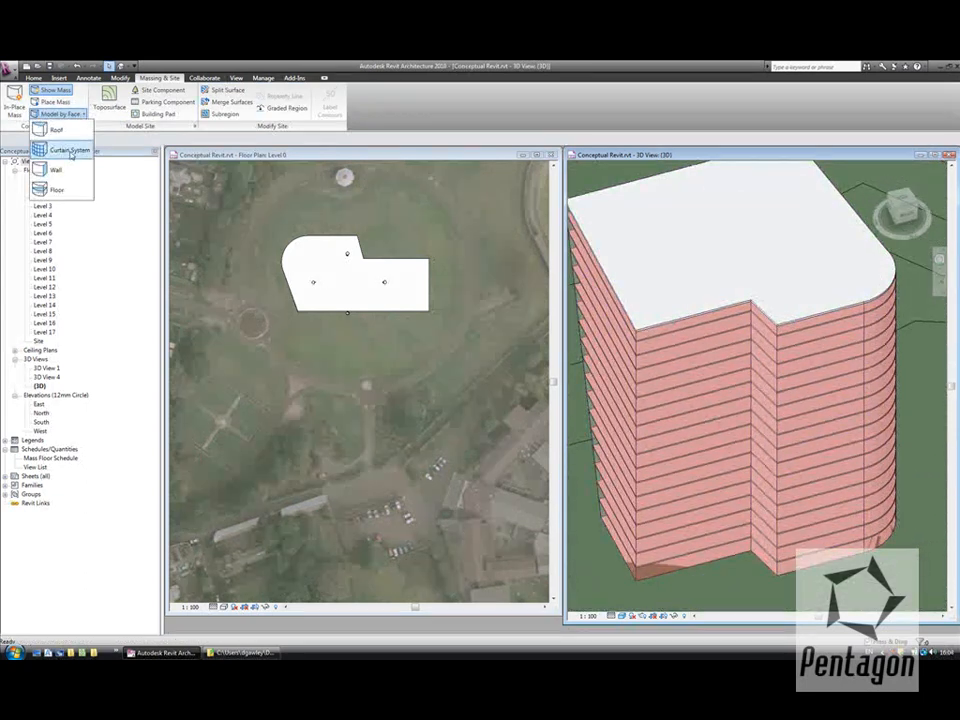
pyautogui.click(69, 150)
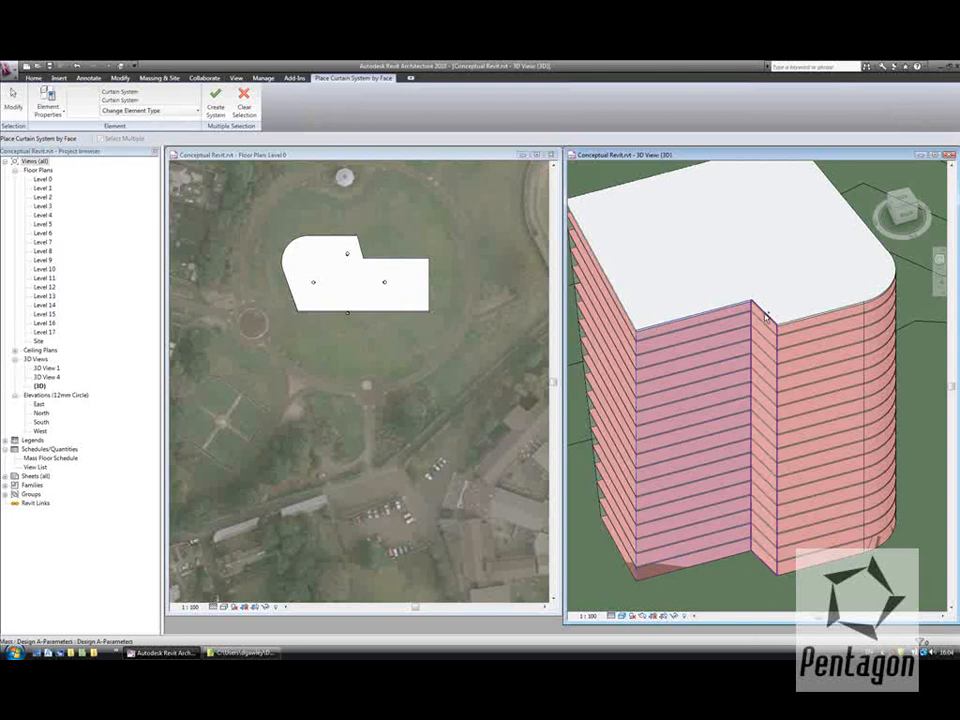
pyautogui.click(765, 315)
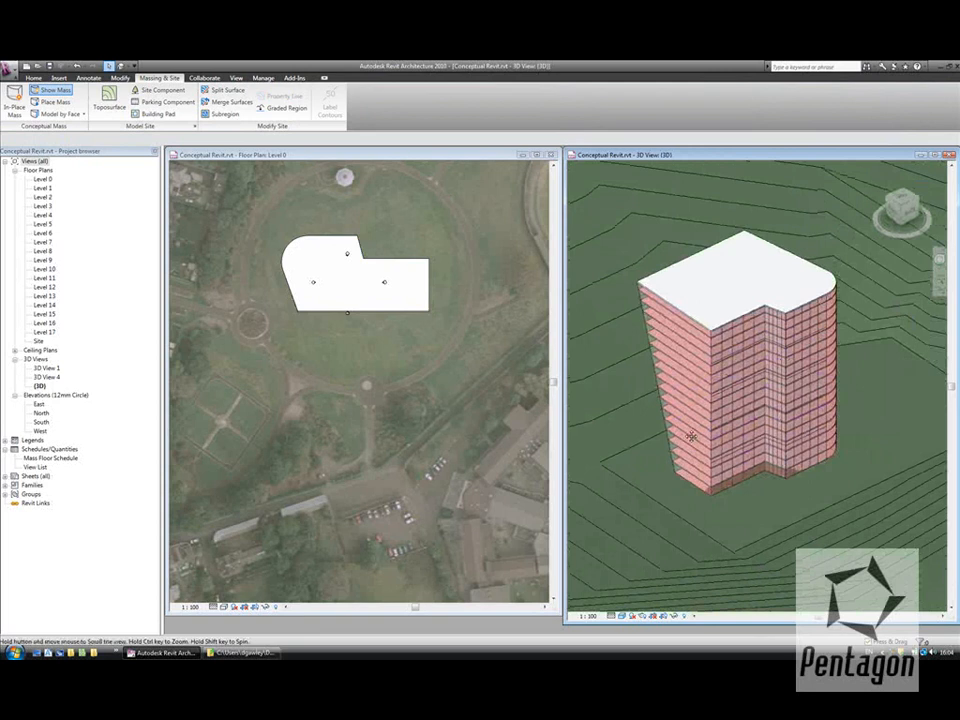
# Place walls by face on the tower's curved and end faces, Location Line Finish Face: Interior.
pyautogui.click(57, 114)
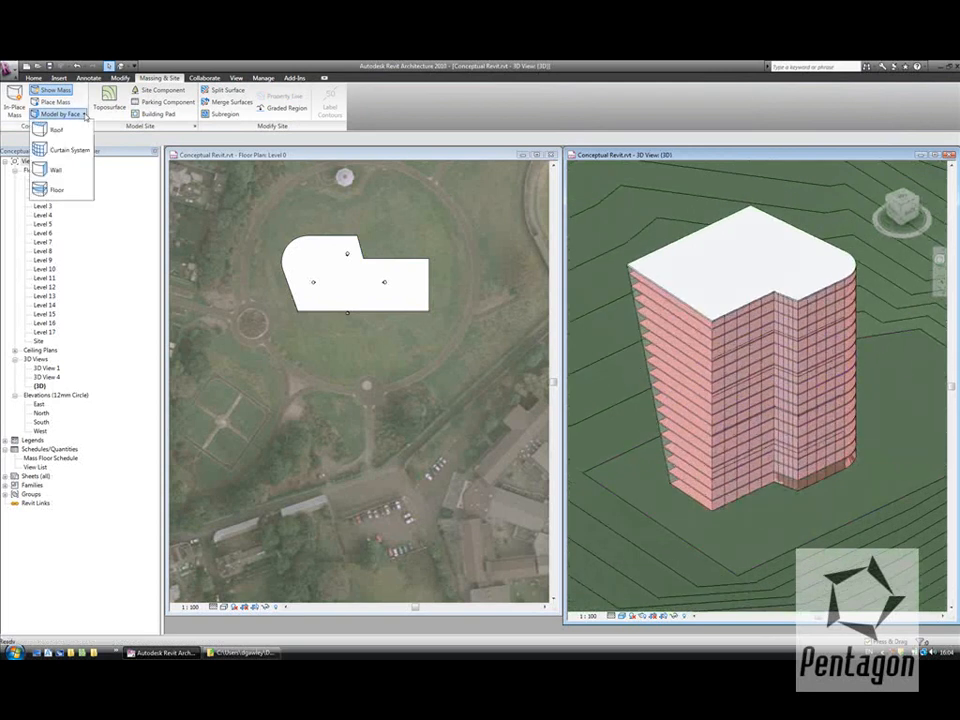
pyautogui.click(56, 169)
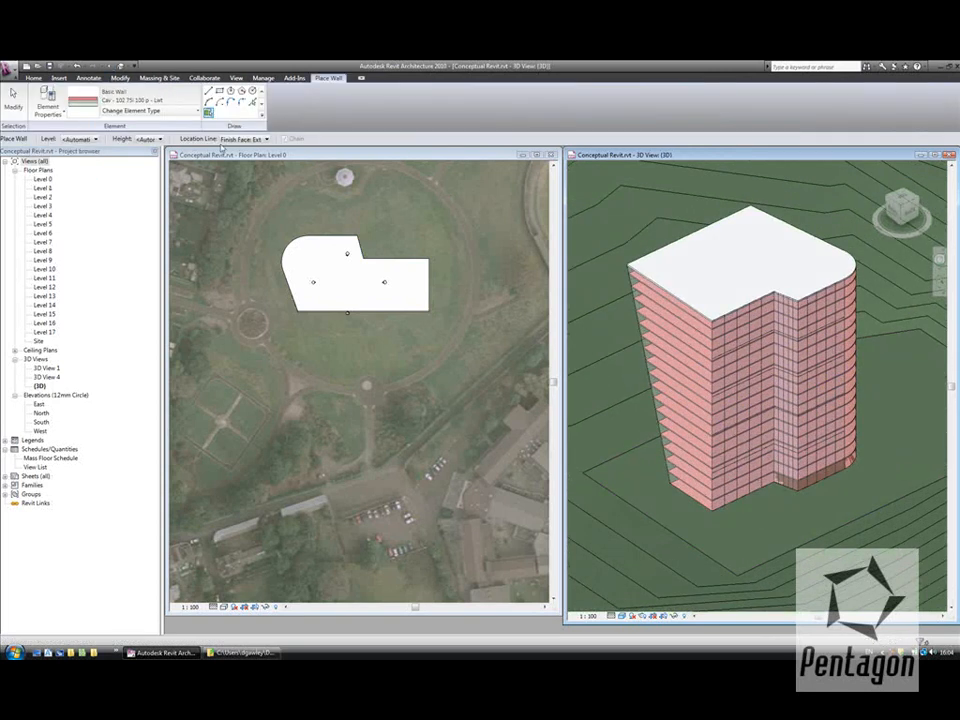
pyautogui.click(245, 138)
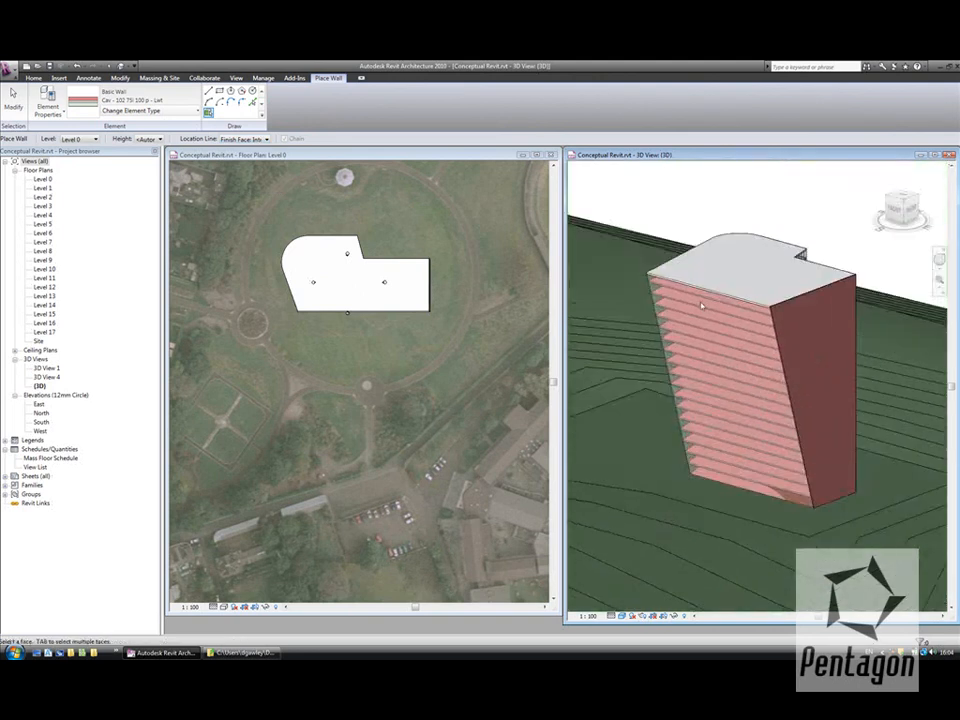
pyautogui.moveTo(700, 305); pyautogui.dragTo(870, 400)
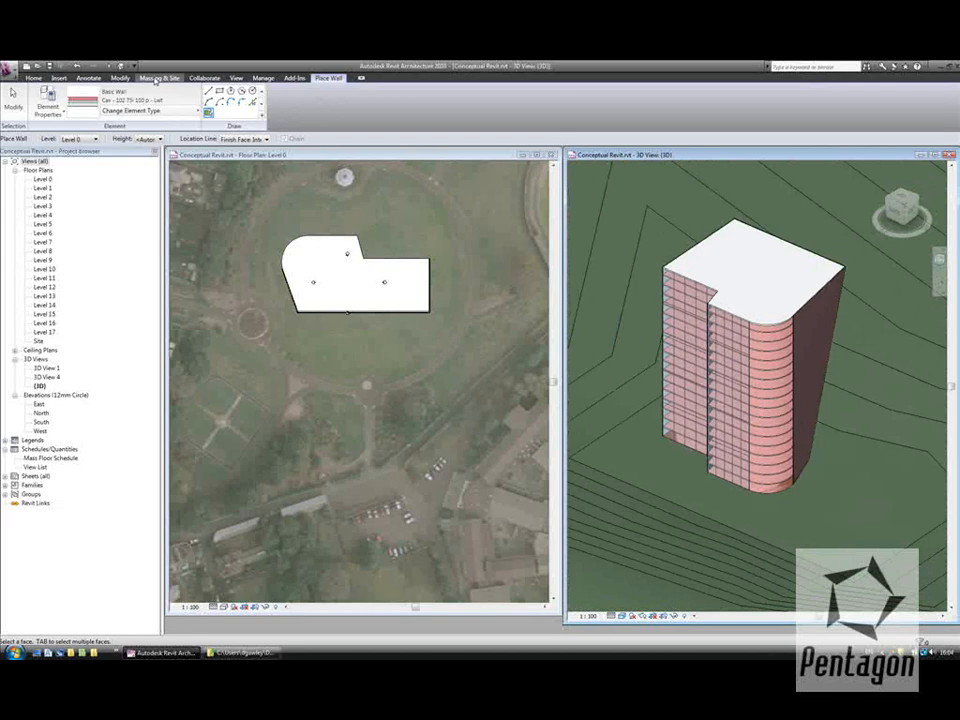
pyautogui.click(159, 78)
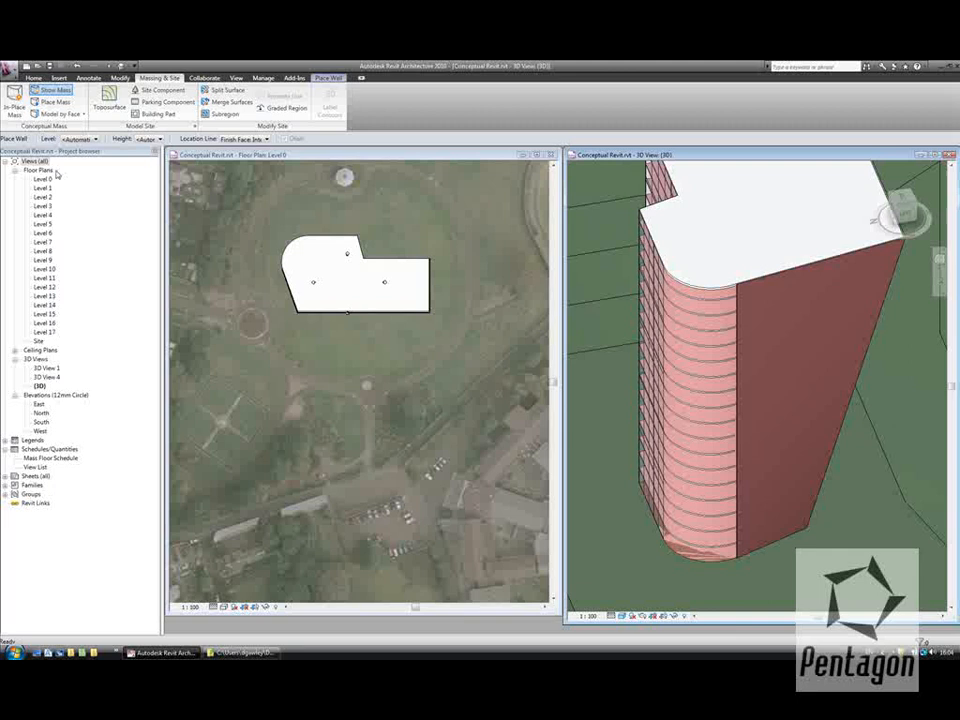
pyautogui.click(680, 280)
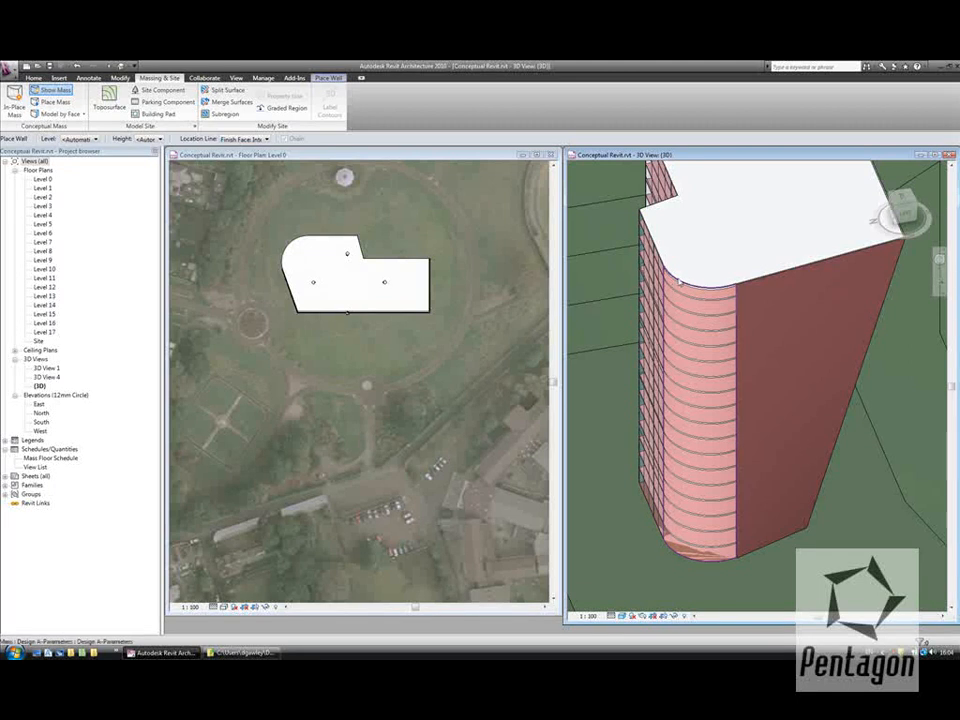
pyautogui.click(680, 290)
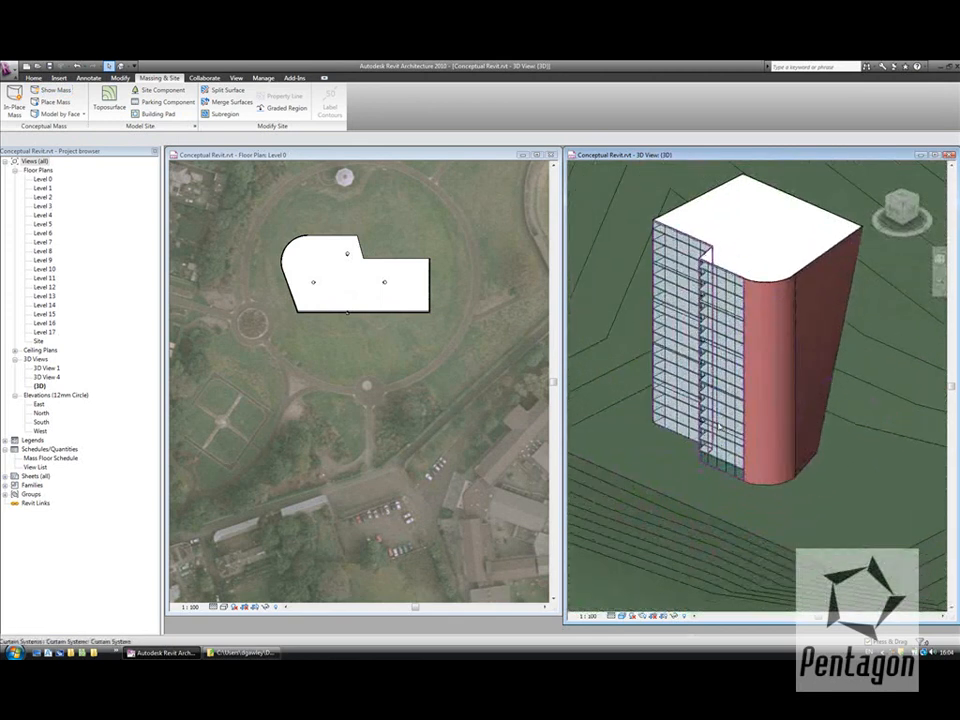
pyautogui.moveTo(720, 430)
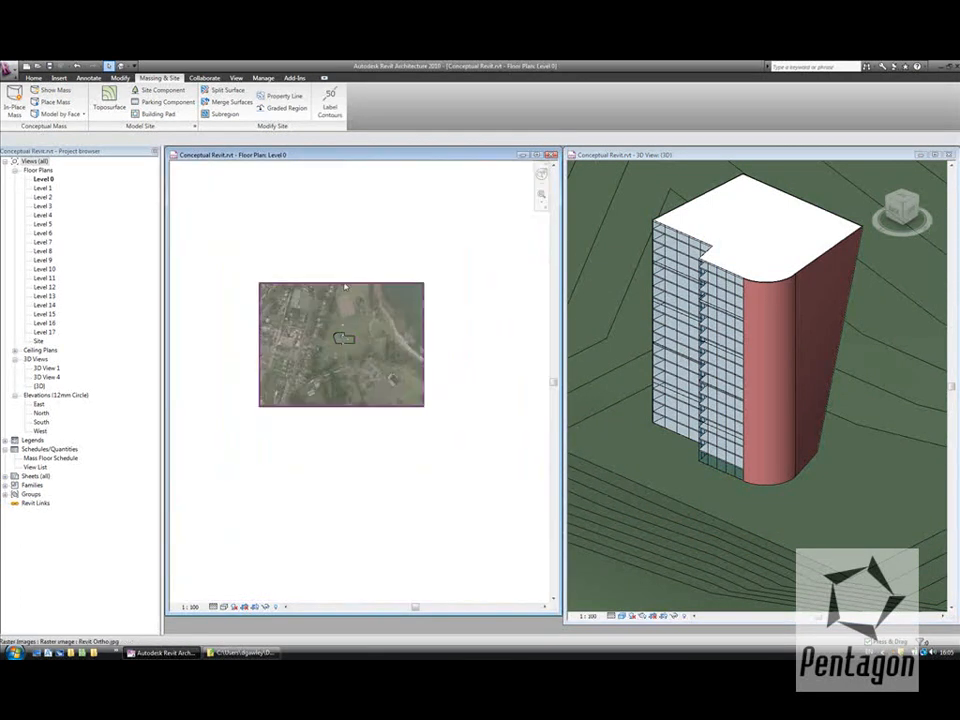
# Build a stair from Level 0 with its multistorey top level set to Level 17.
pyautogui.click(341, 345)
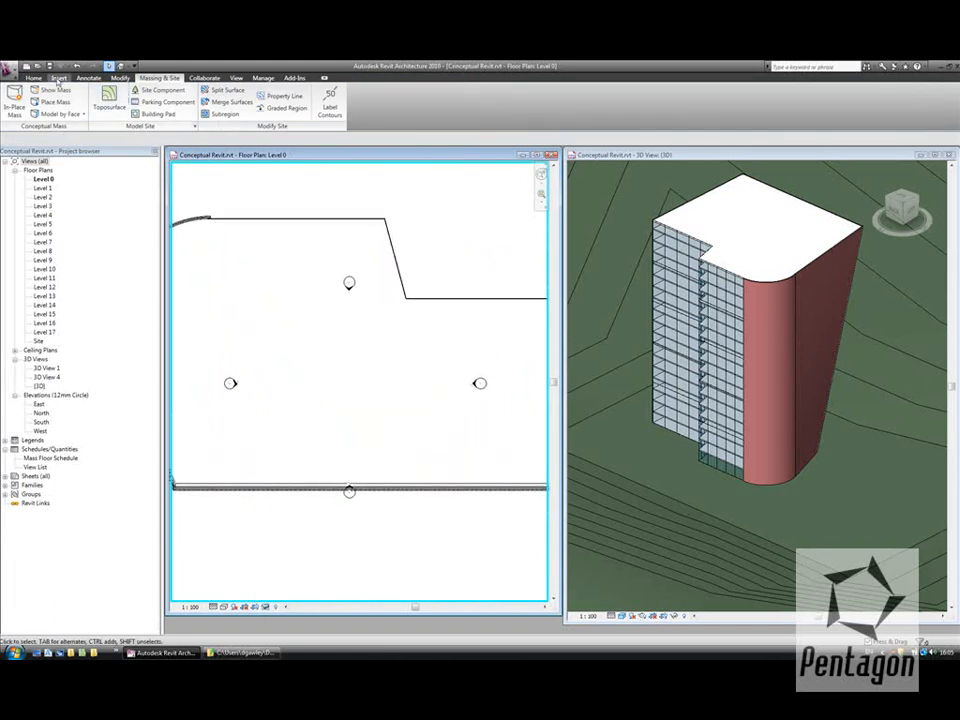
pyautogui.click(34, 78)
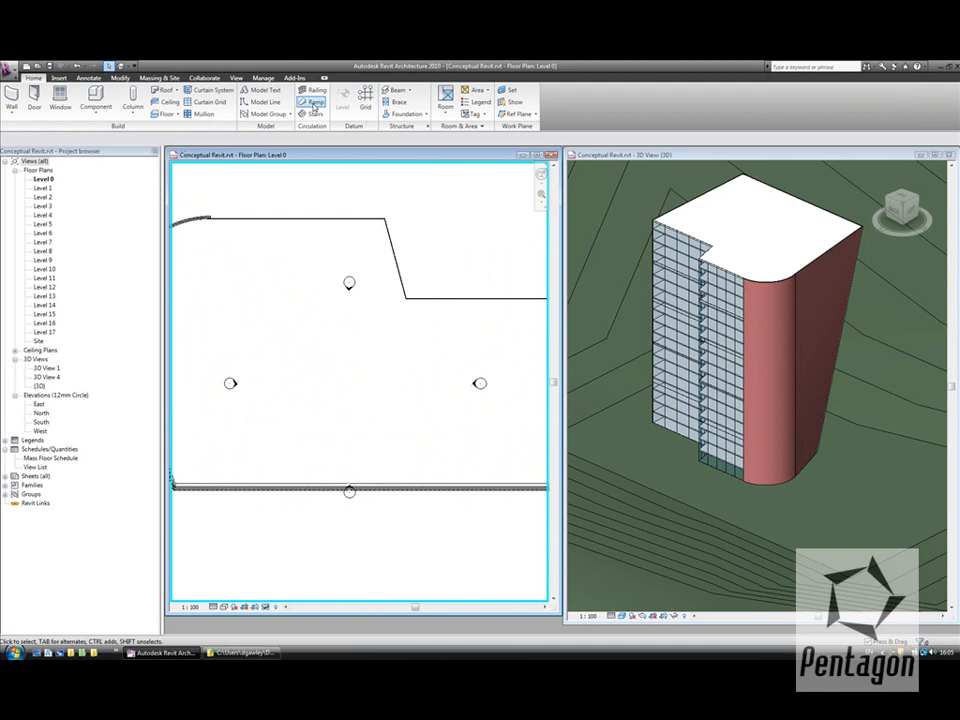
pyautogui.click(313, 103)
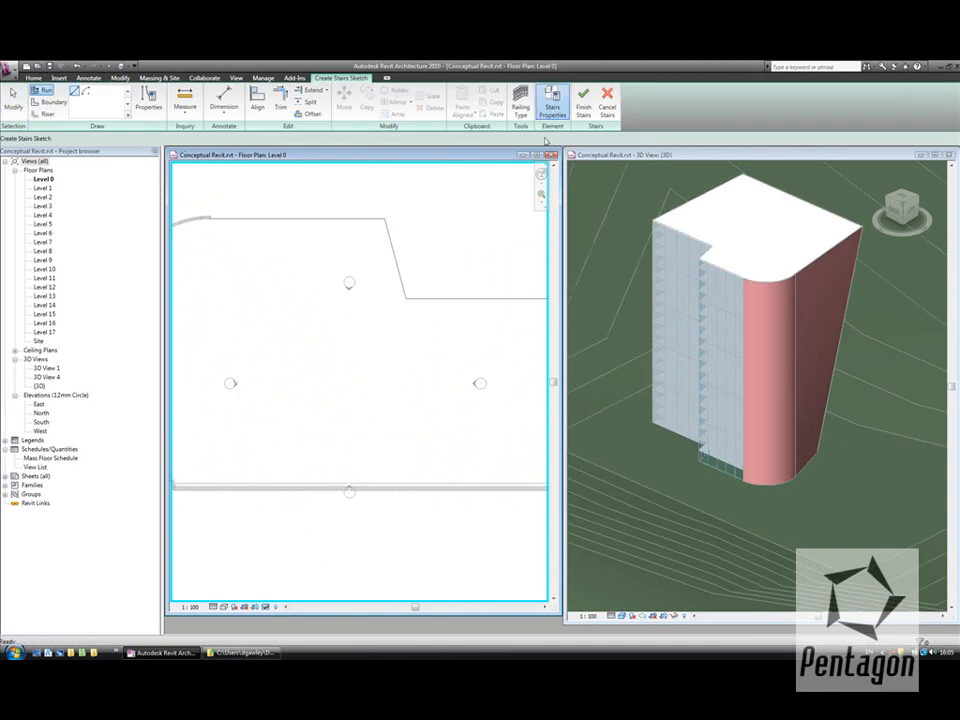
pyautogui.click(552, 100)
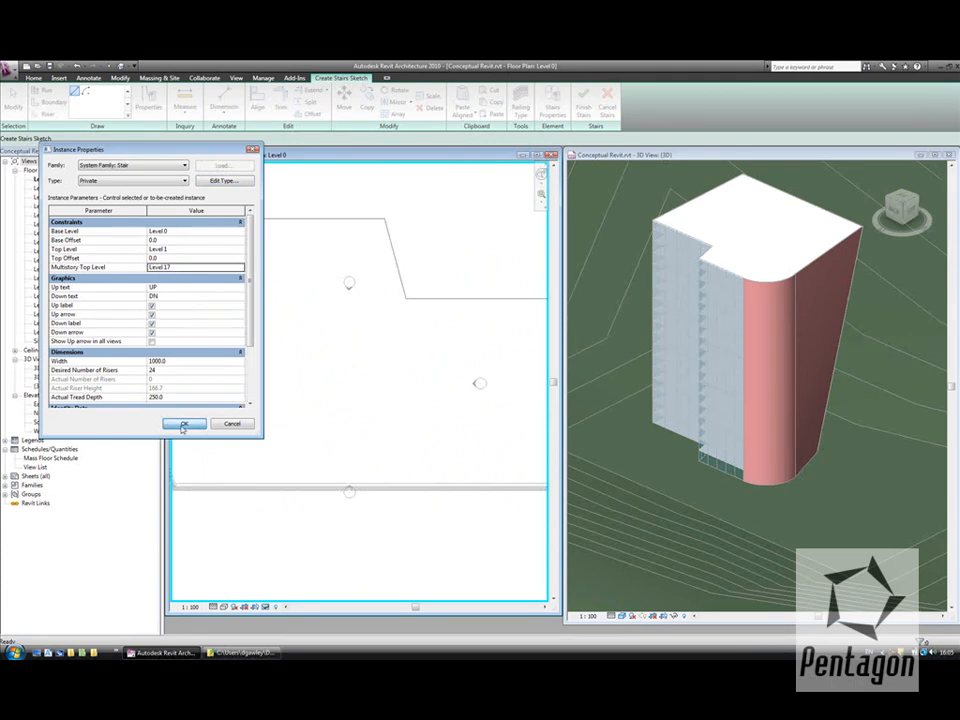
pyautogui.click(185, 423)
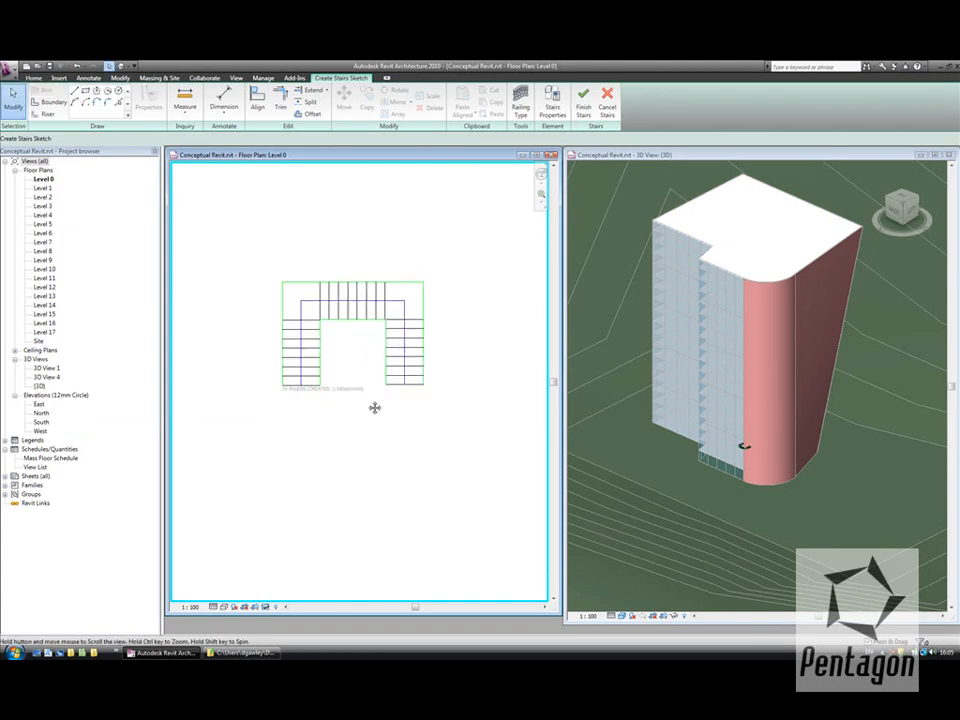
pyautogui.click(583, 100)
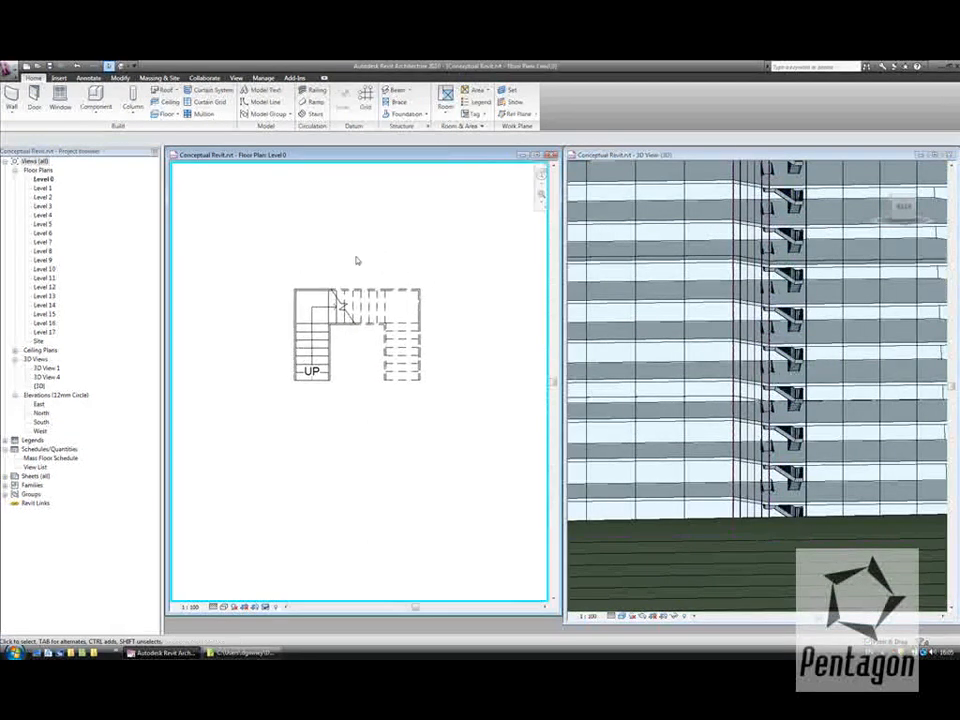
# Start a shaft opening at the stairwell with its top constraint up to Level 17.
pyautogui.click(119, 77)
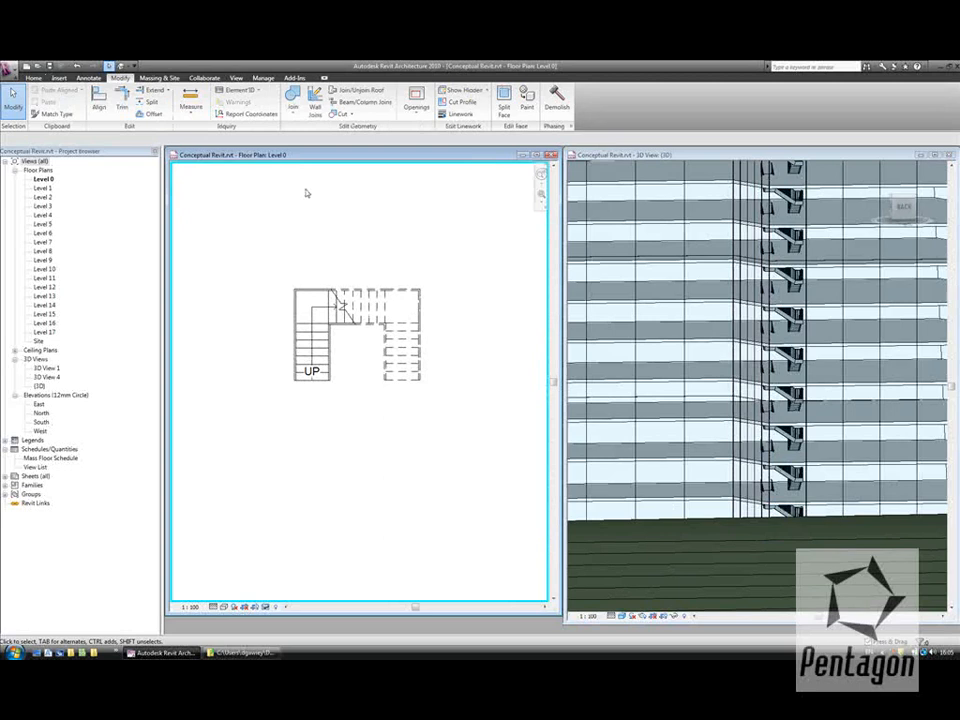
pyautogui.click(415, 102)
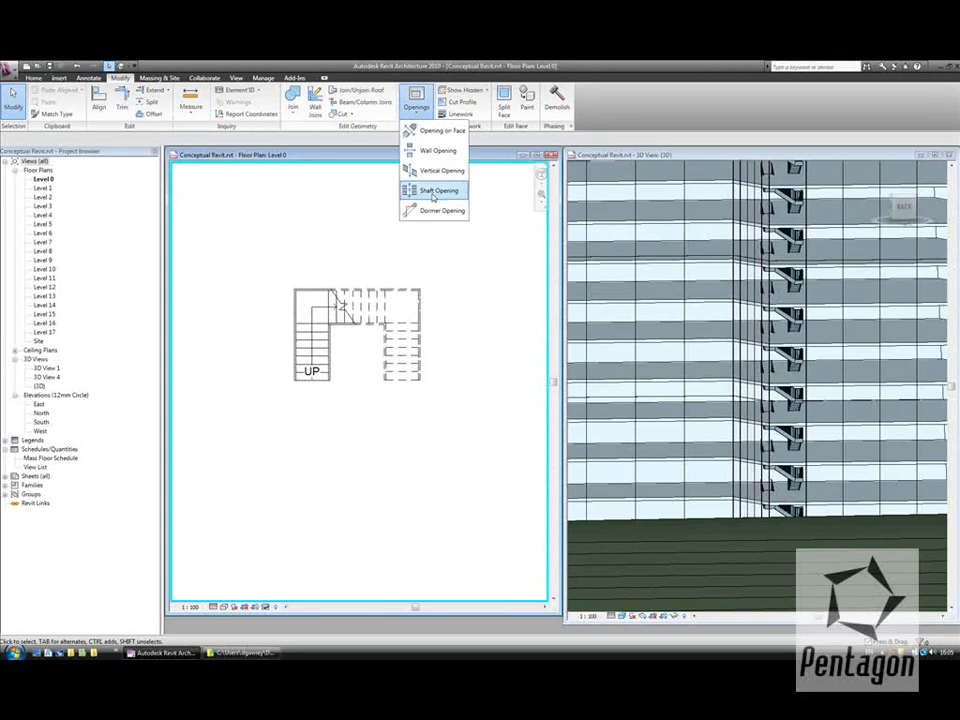
pyautogui.click(436, 190)
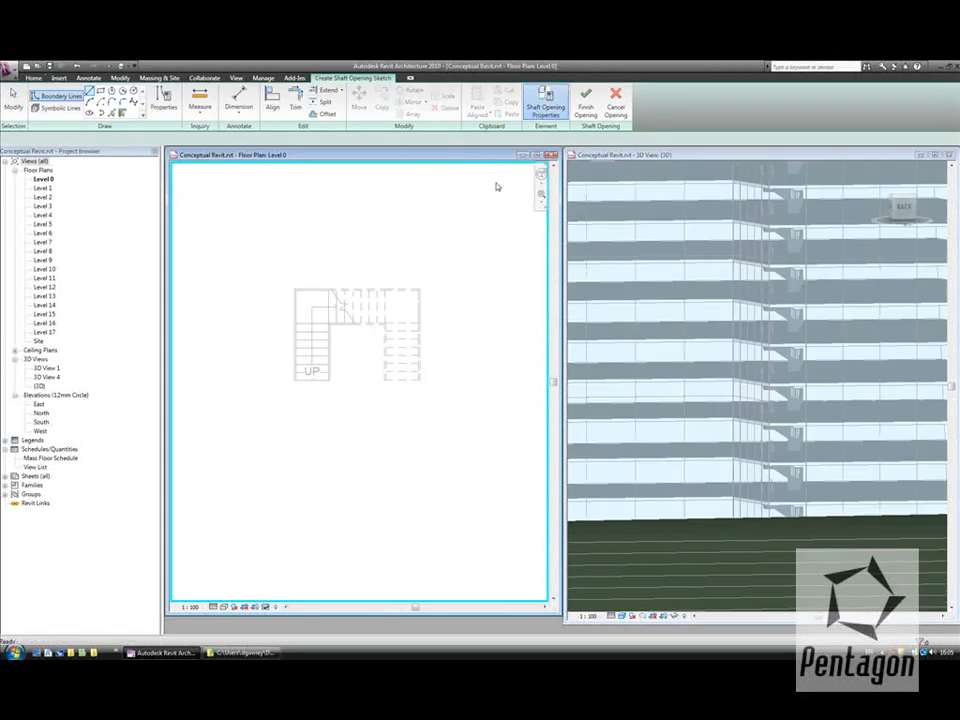
pyautogui.click(545, 103)
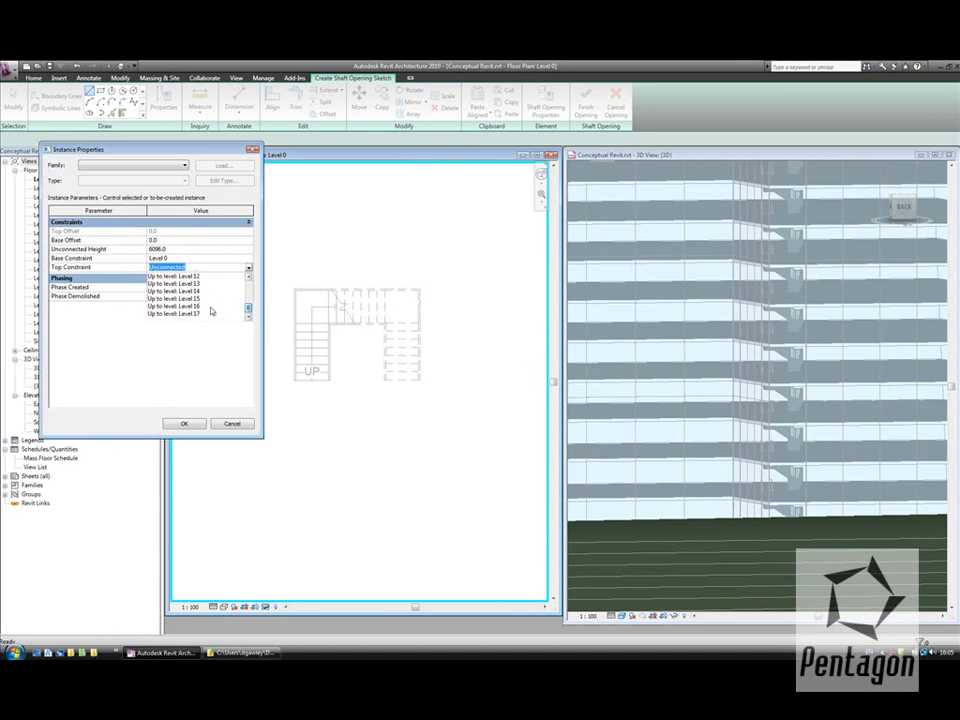
pyautogui.click(184, 423)
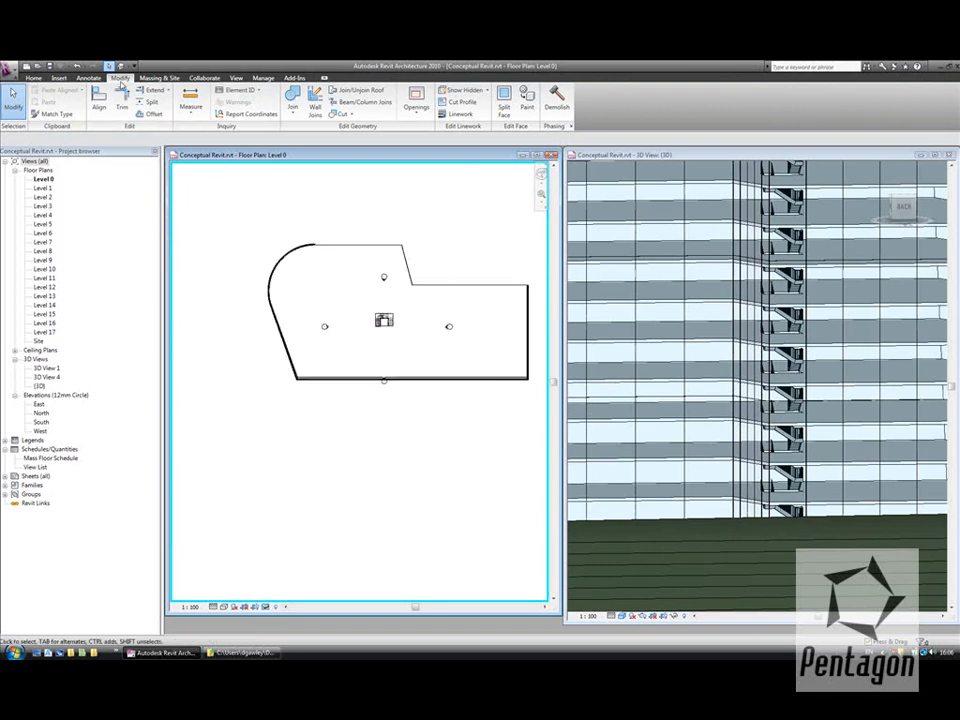
# Add a section through the tower and duplicate the {3D} view as 'Copy of {3D}'.
pyautogui.click(236, 78)
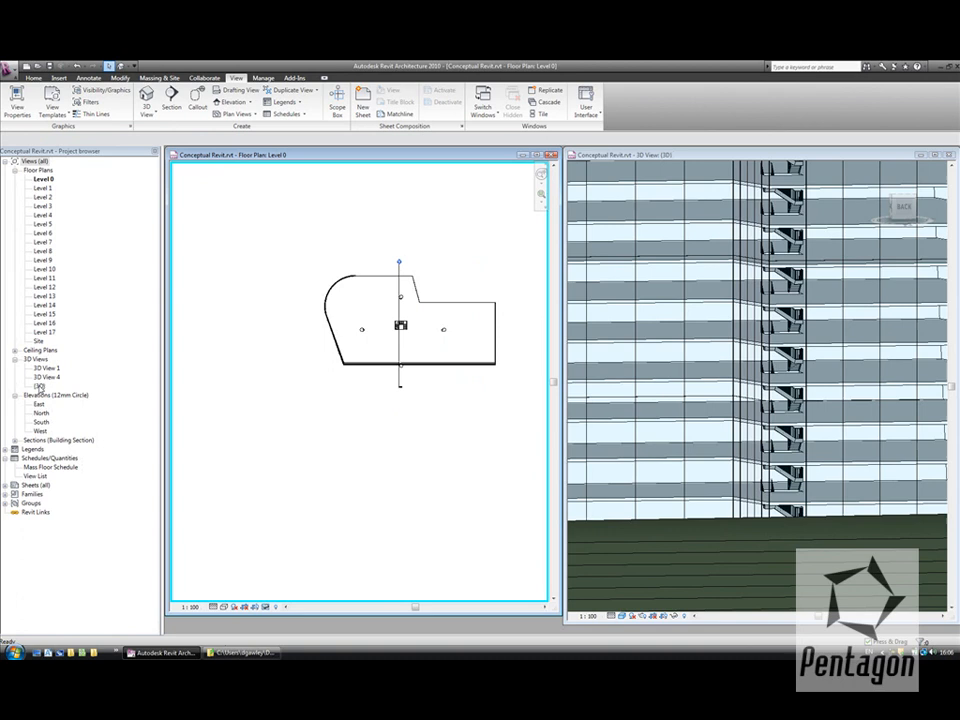
pyautogui.rightClick(40, 385)
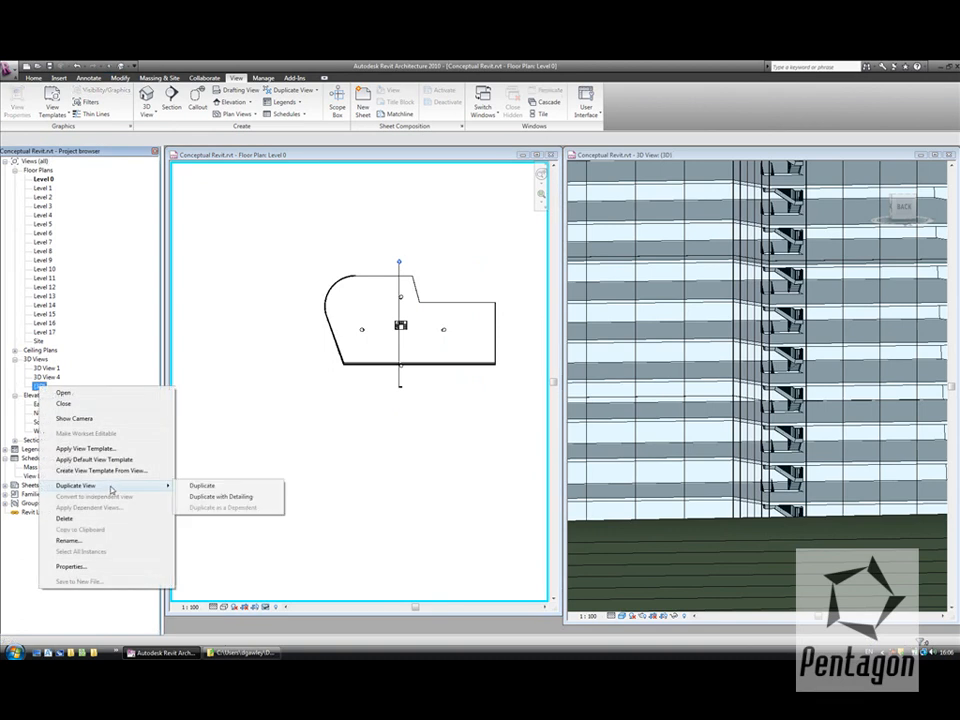
pyautogui.click(202, 486)
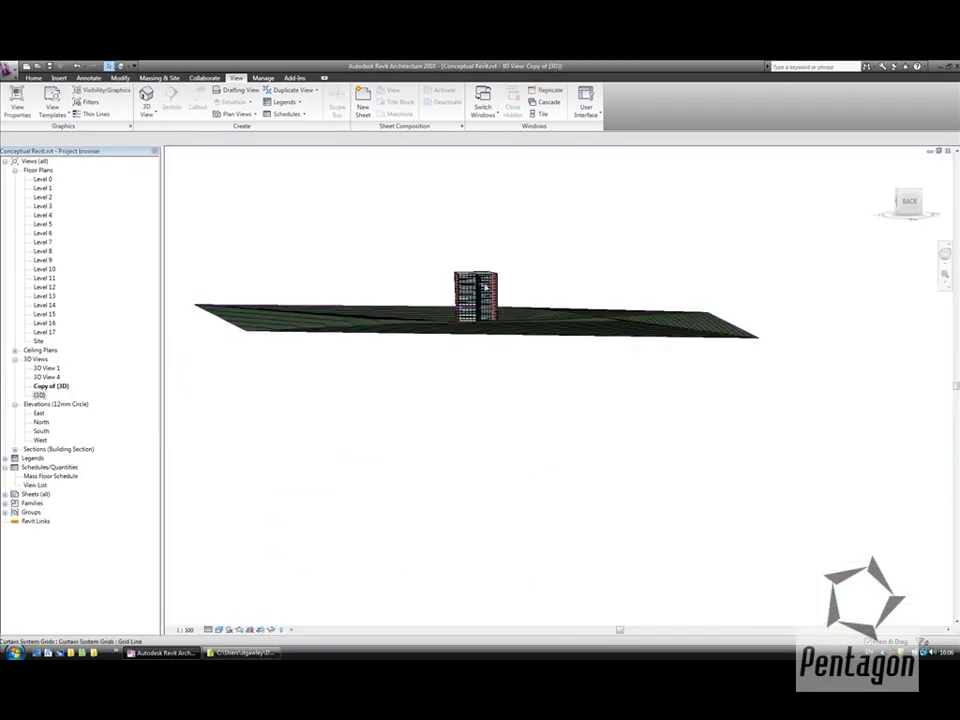
pyautogui.rightClick(908, 200)
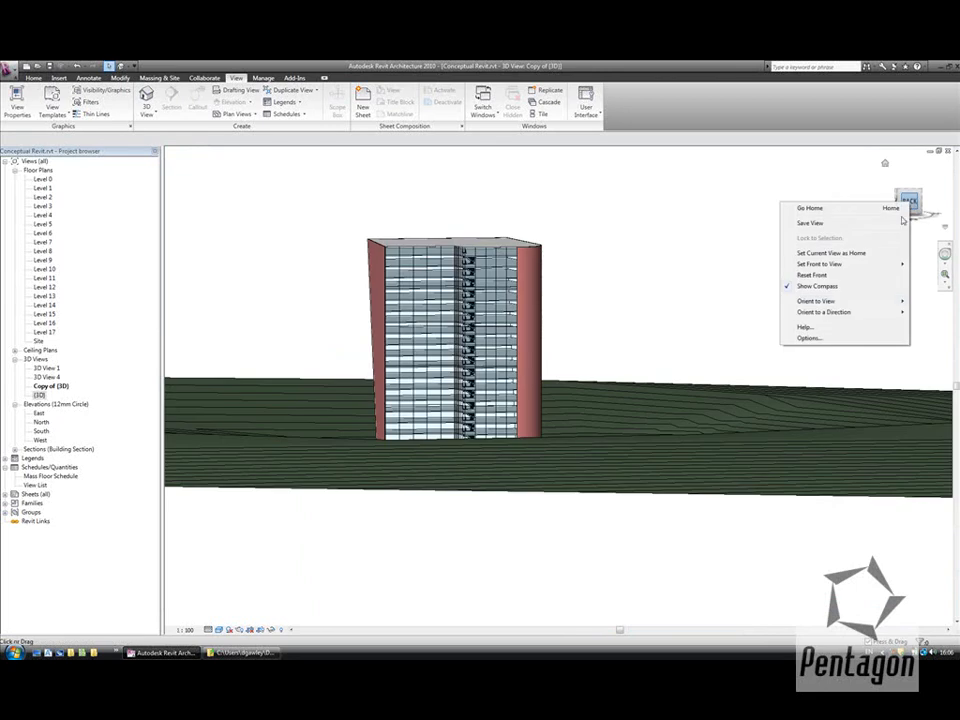